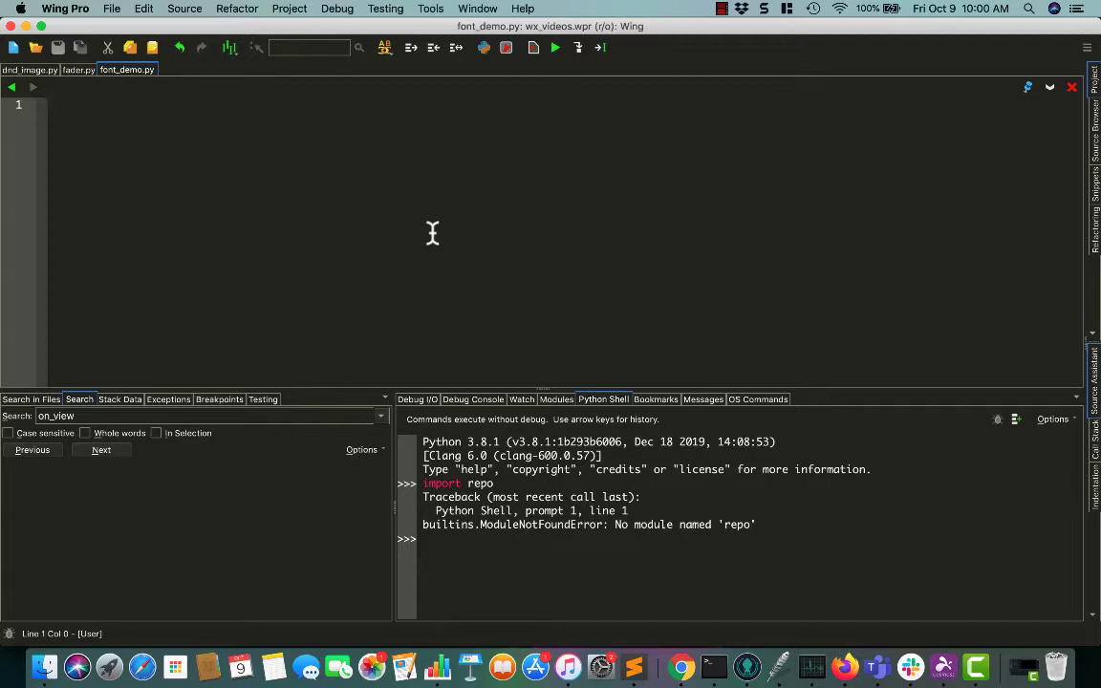
- Write the # font_demo.py header comment and import letter from reportlab.lib.pagesizes
{"action": "type", "text": "# font_demo.py"}
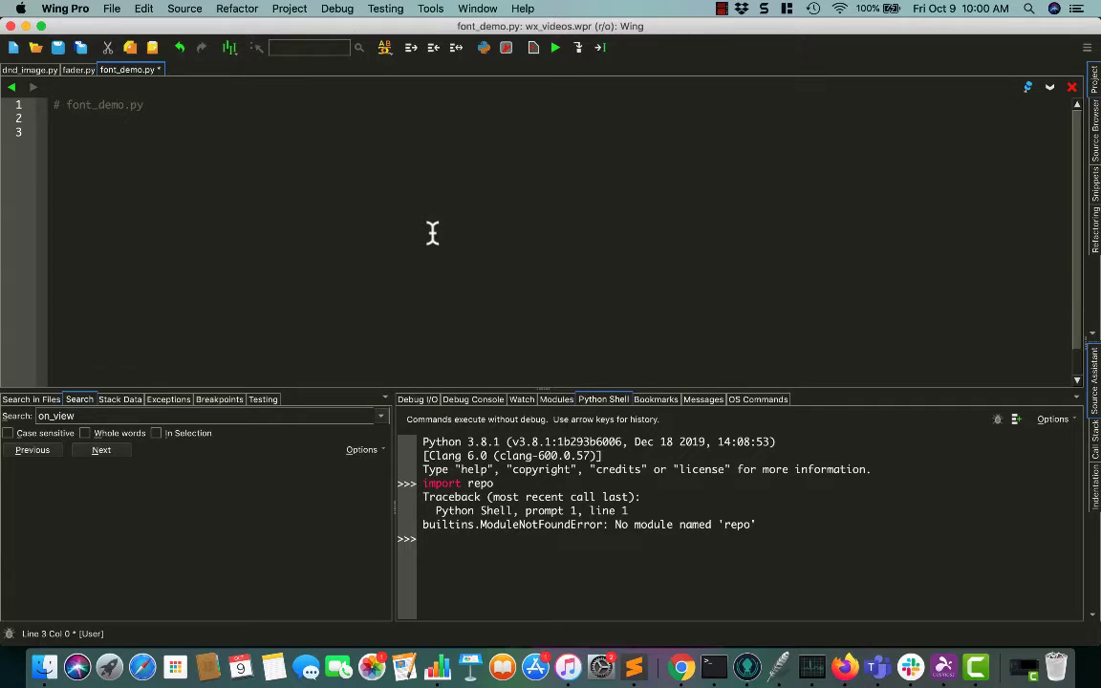
{"action": "type", "text": "fro"}
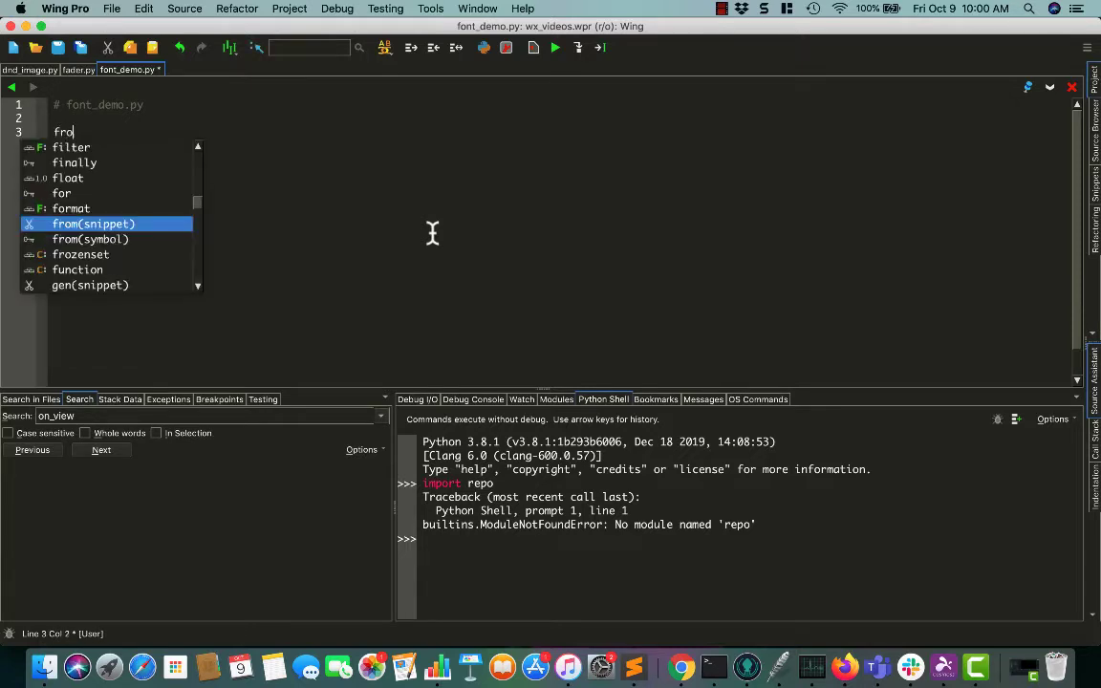
{"action": "type", "text": "m"}
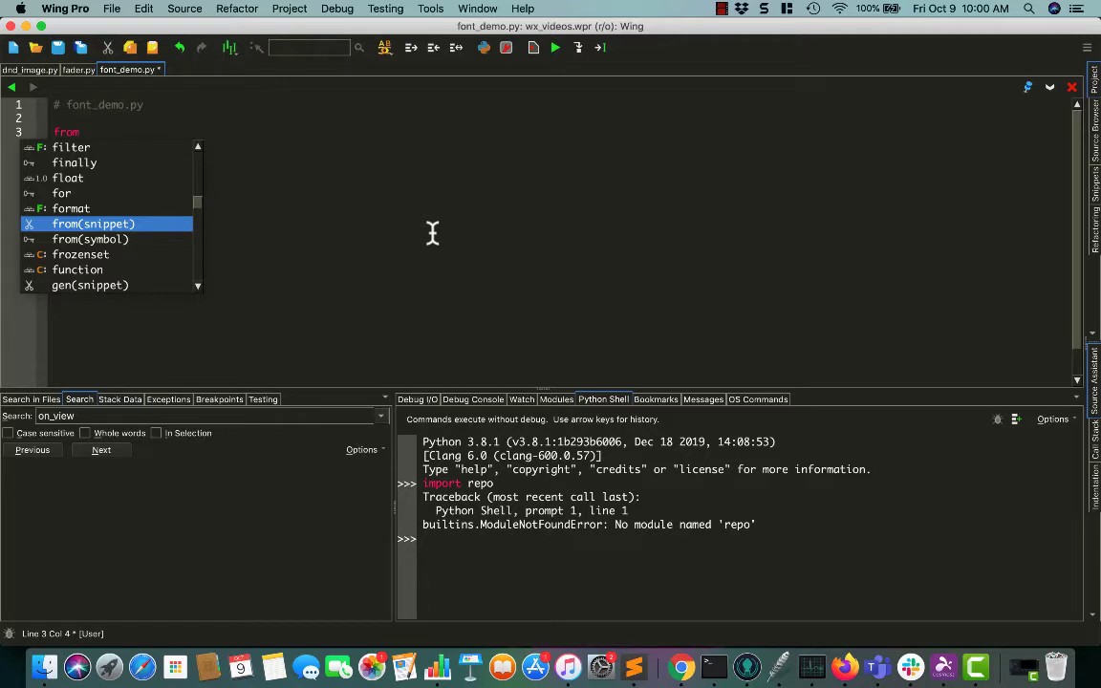
{"action": "type", "text": "reportlib.lib"}
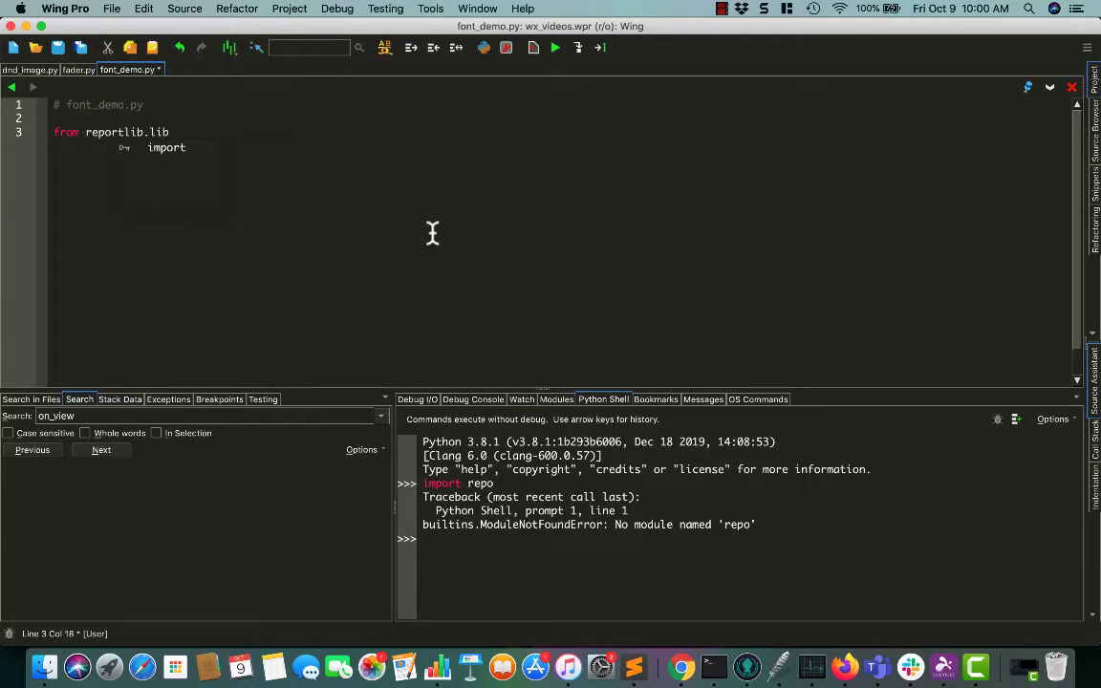
{"action": "type", "text": ".pagesi"}
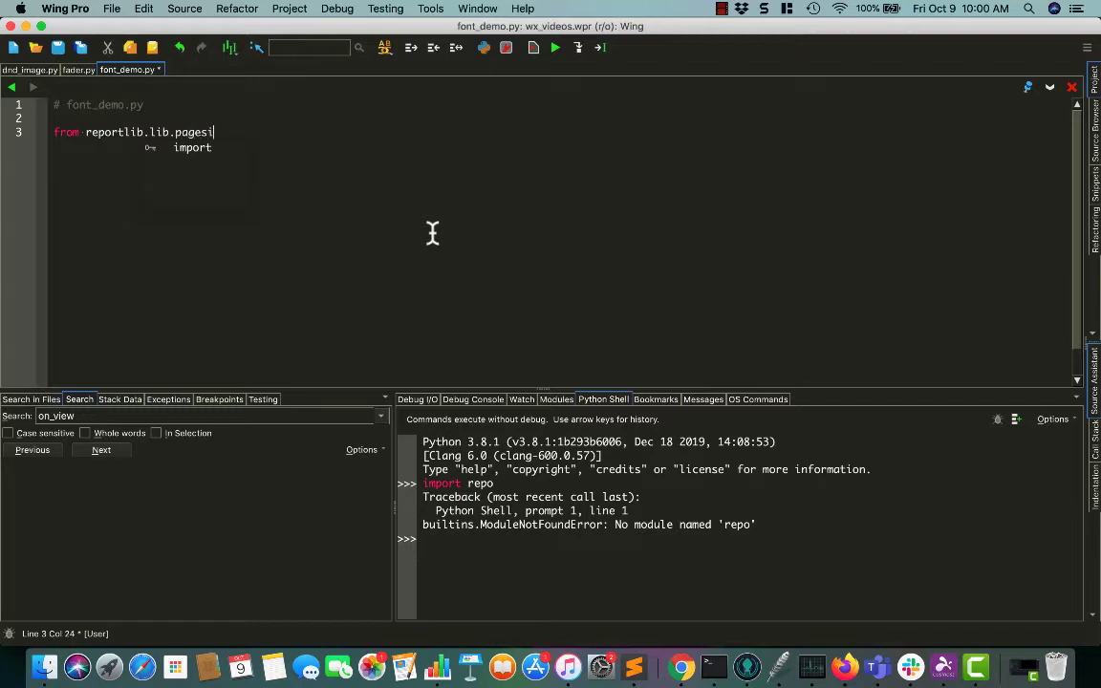
{"action": "type", "text": "zes"}
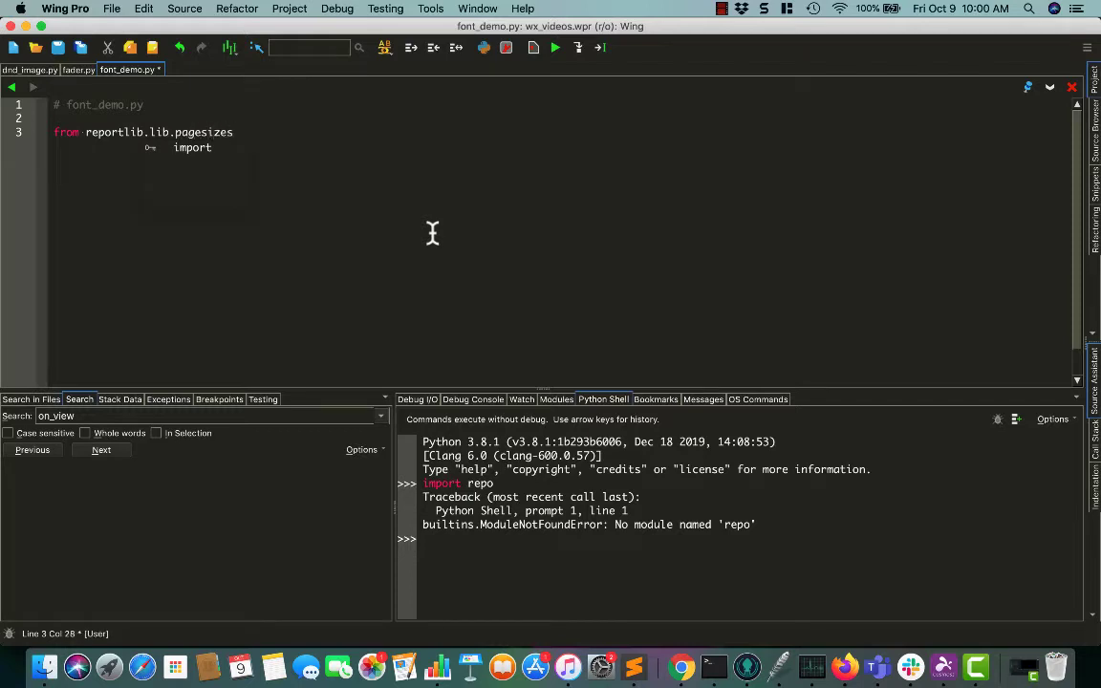
{"action": "type", "text": "letter"}
{"action": "type", "text": "from reportlib"}
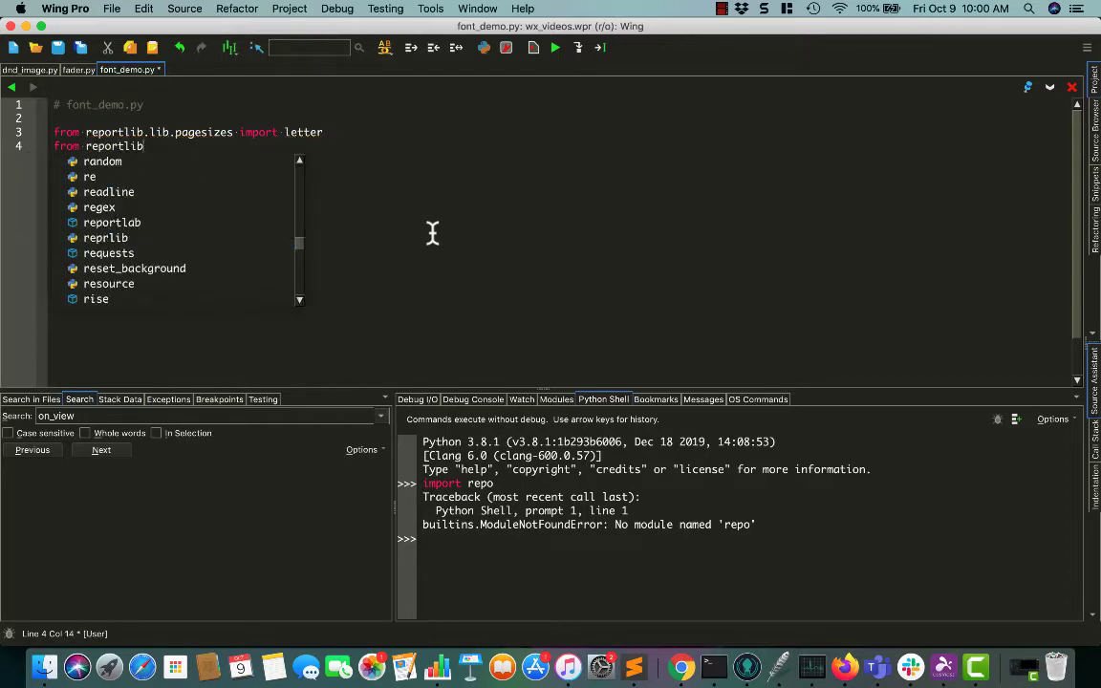
- Import canvas from reportlab.pdfgen
{"action": "type", "text": ".pdfen import"}
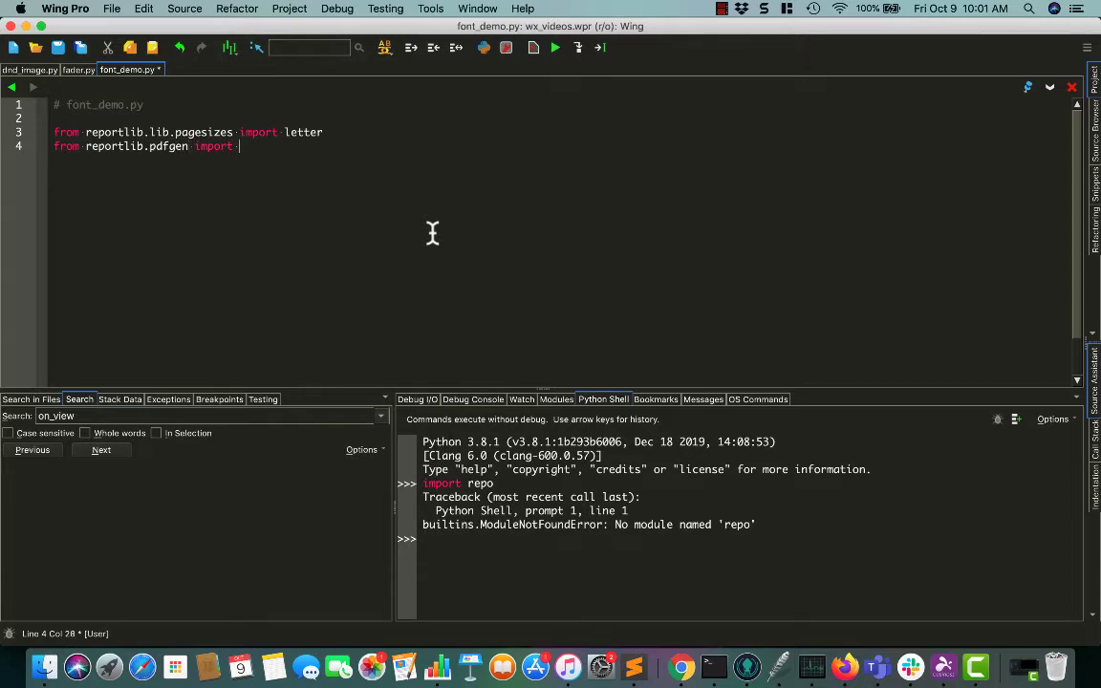
{"action": "type", "text": "canvas"}
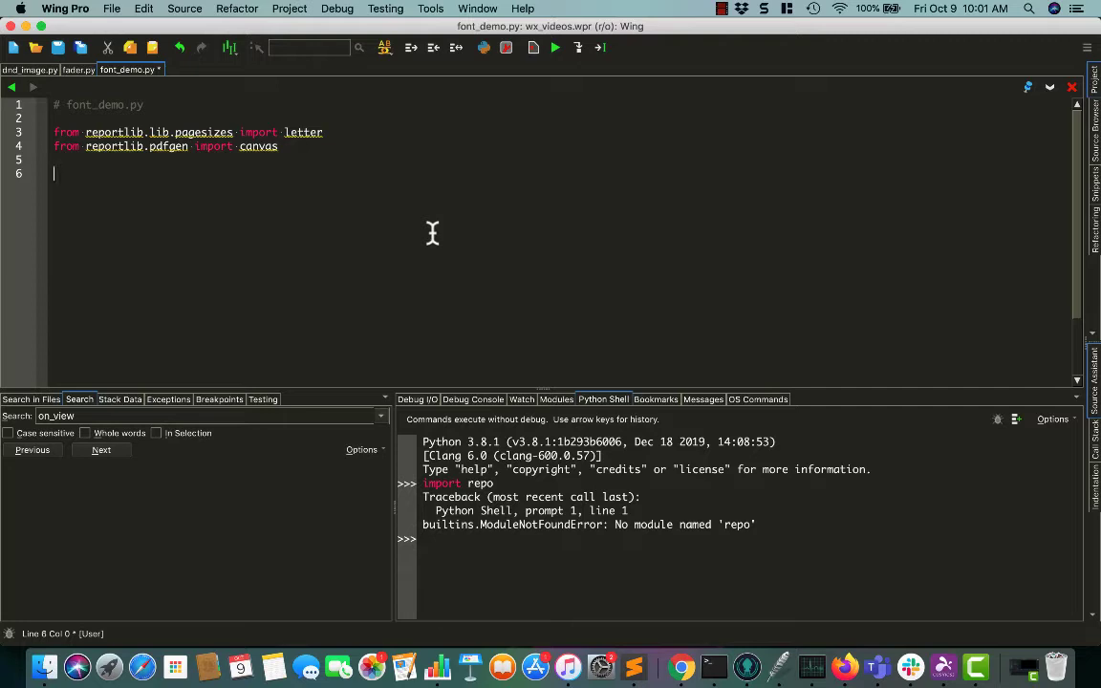
- Define font_demo(my_canvas, fonts) with its body starting at pos_y = 750
{"action": "type", "text": "def font_demo"}
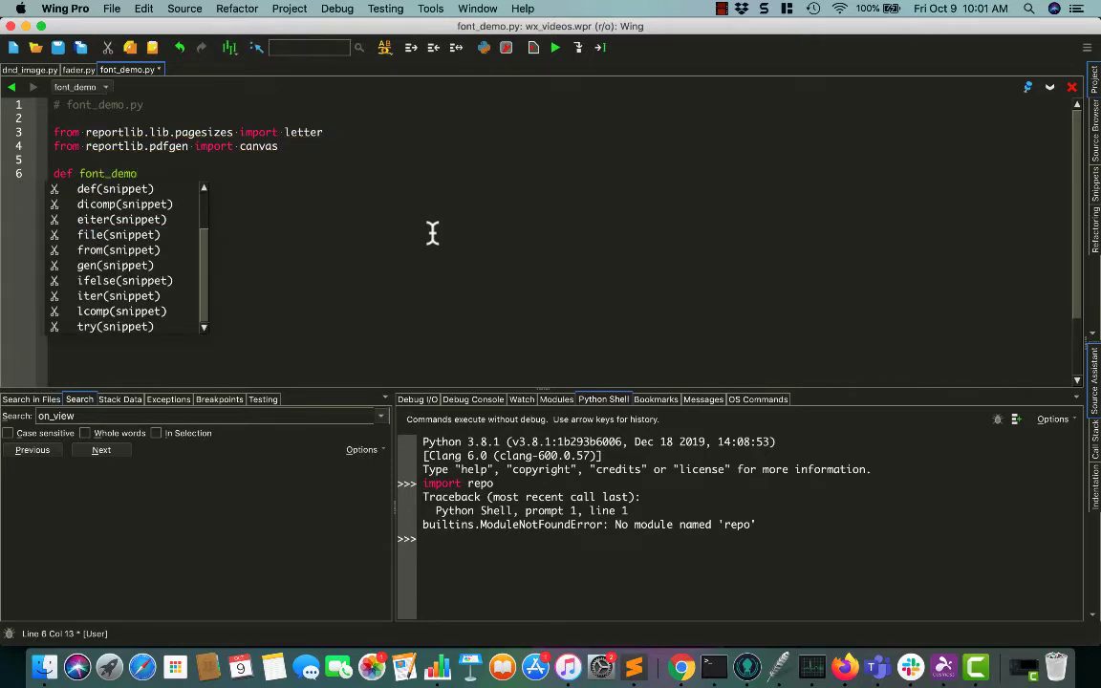
{"action": "type", "text": "("}
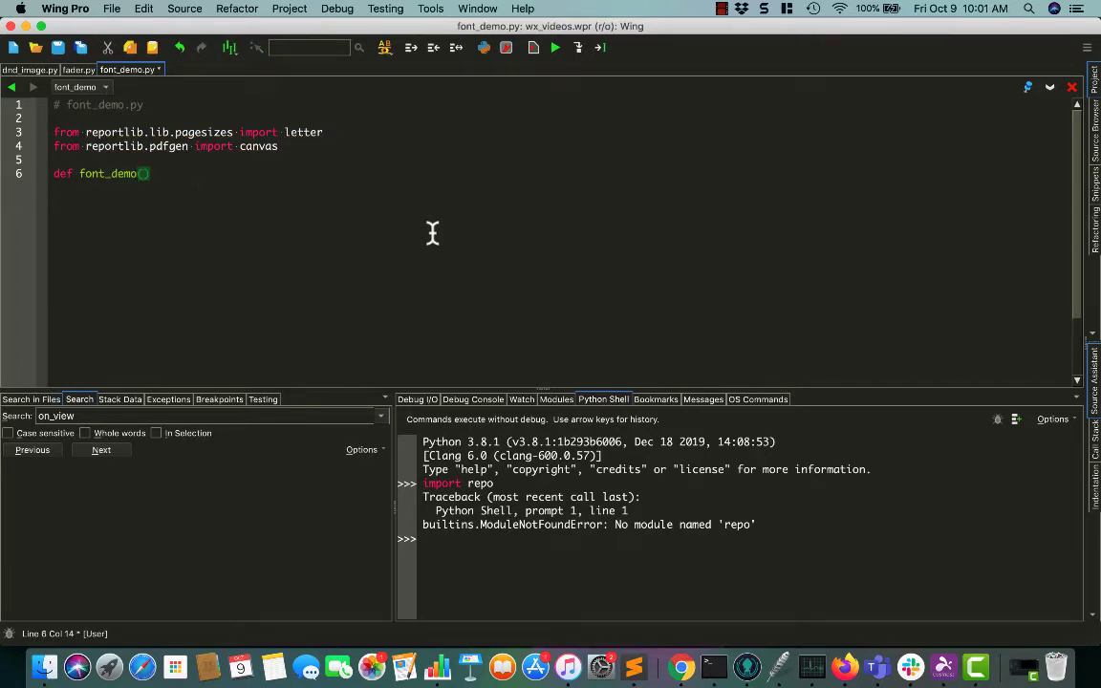
{"action": "type", "text": "my_canvas, fonts"}
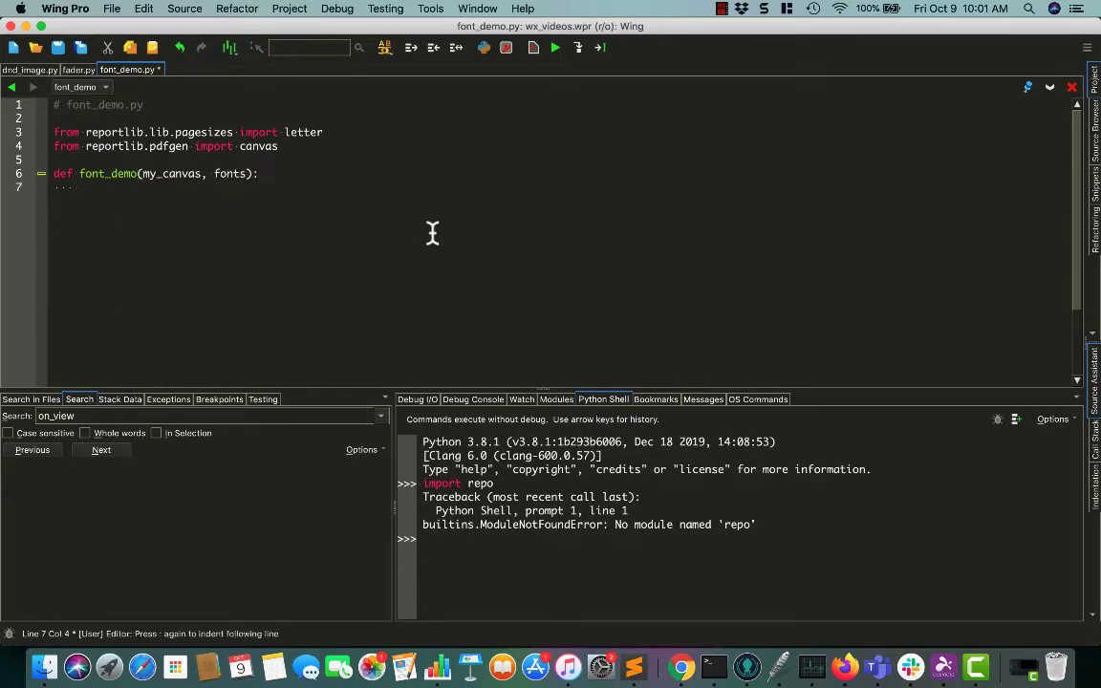
{"action": "type", "text": "po"}
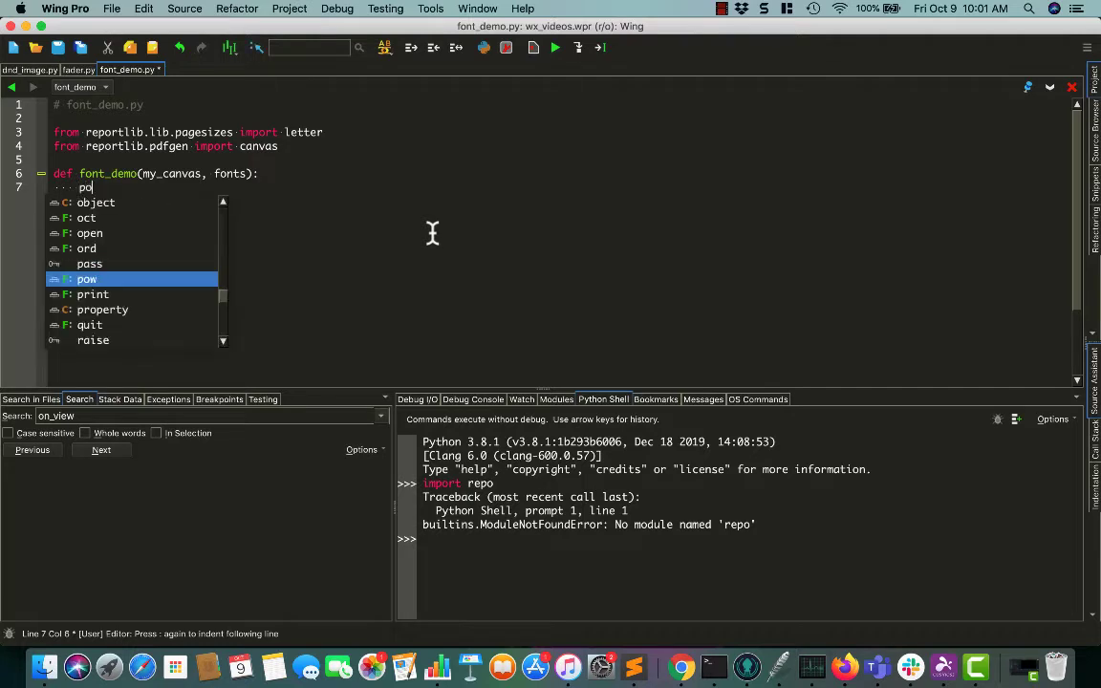
{"action": "type", "text": "s_y ="}
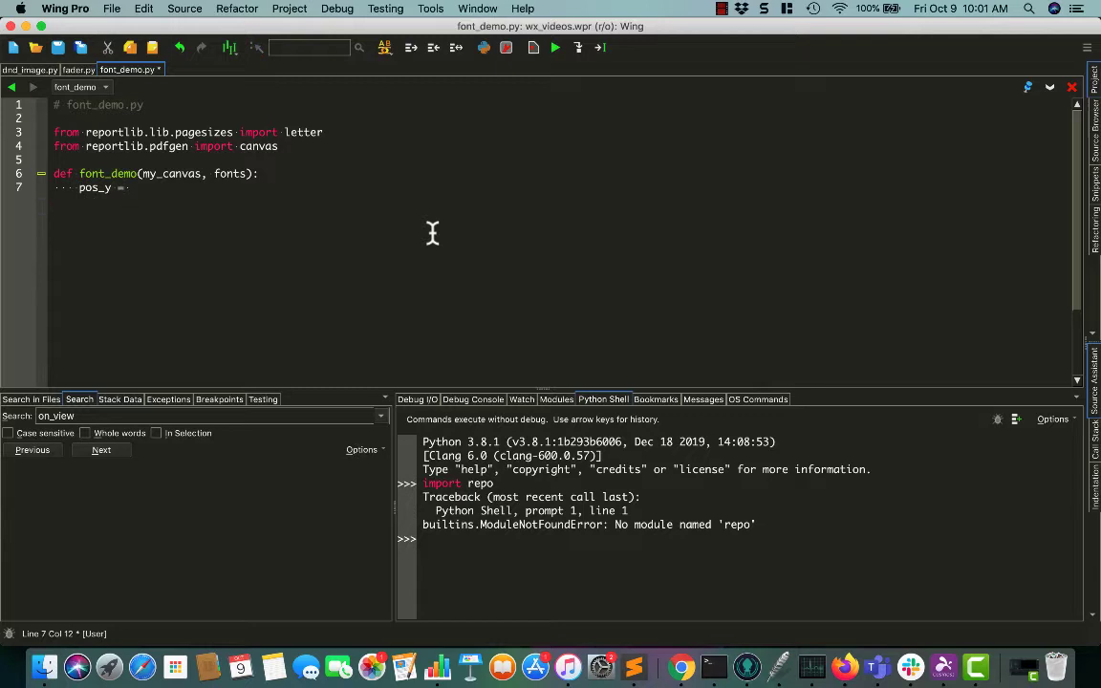
{"action": "type", "text": "750"}
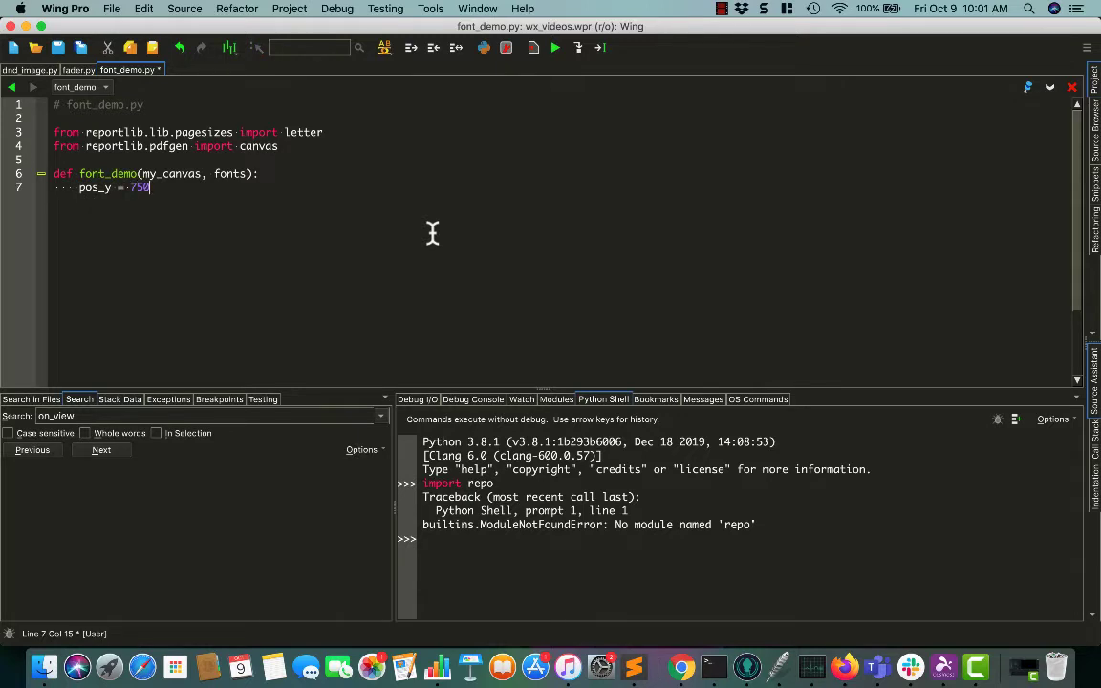
{"action": "key", "text": "Return"}
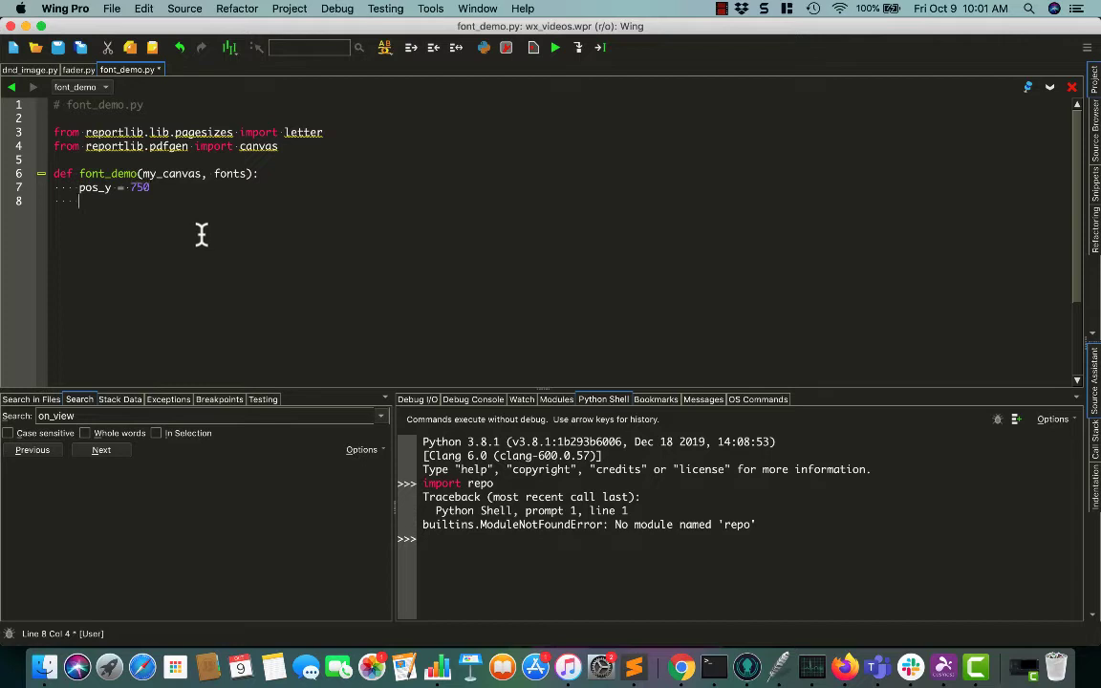
{"action": "mouse_move", "coordinate": [210, 239]}
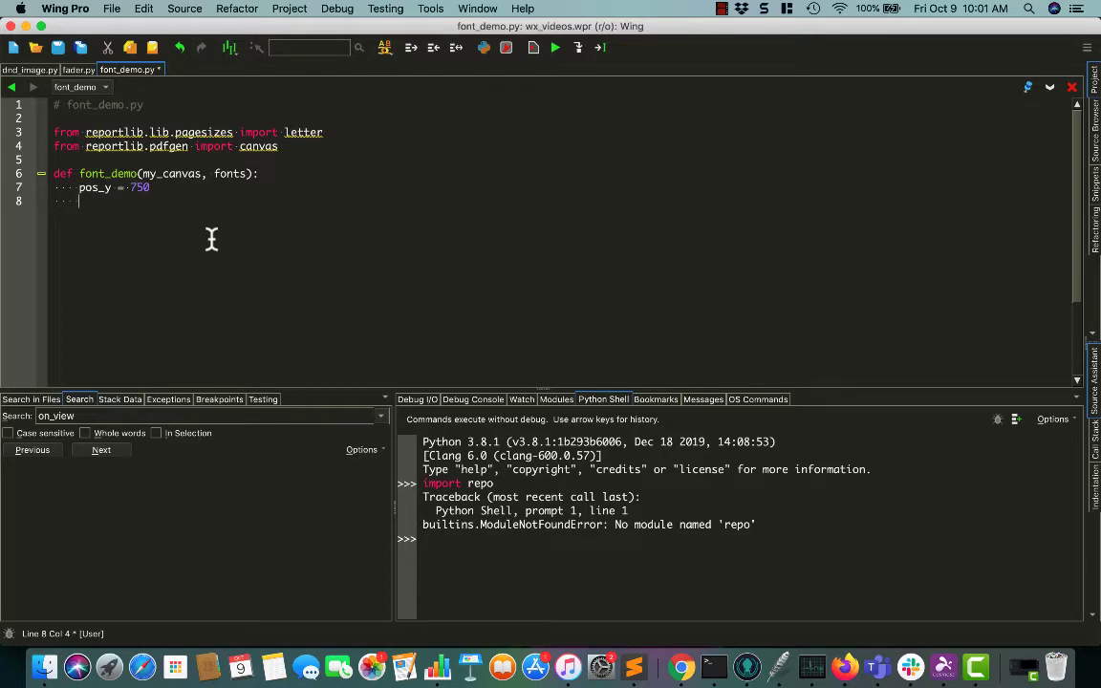
- Loop over fonts and call my_canvas.setFont(font, 12) for each
{"action": "type", "text": "for"}
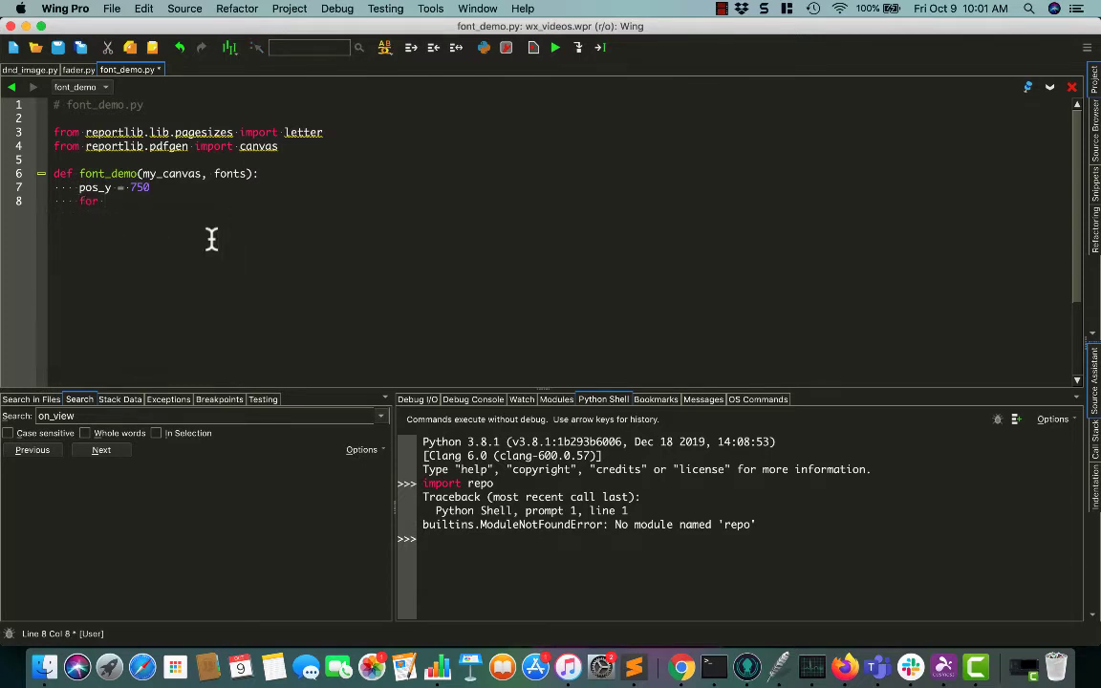
{"action": "type", "text": "font in fot"}
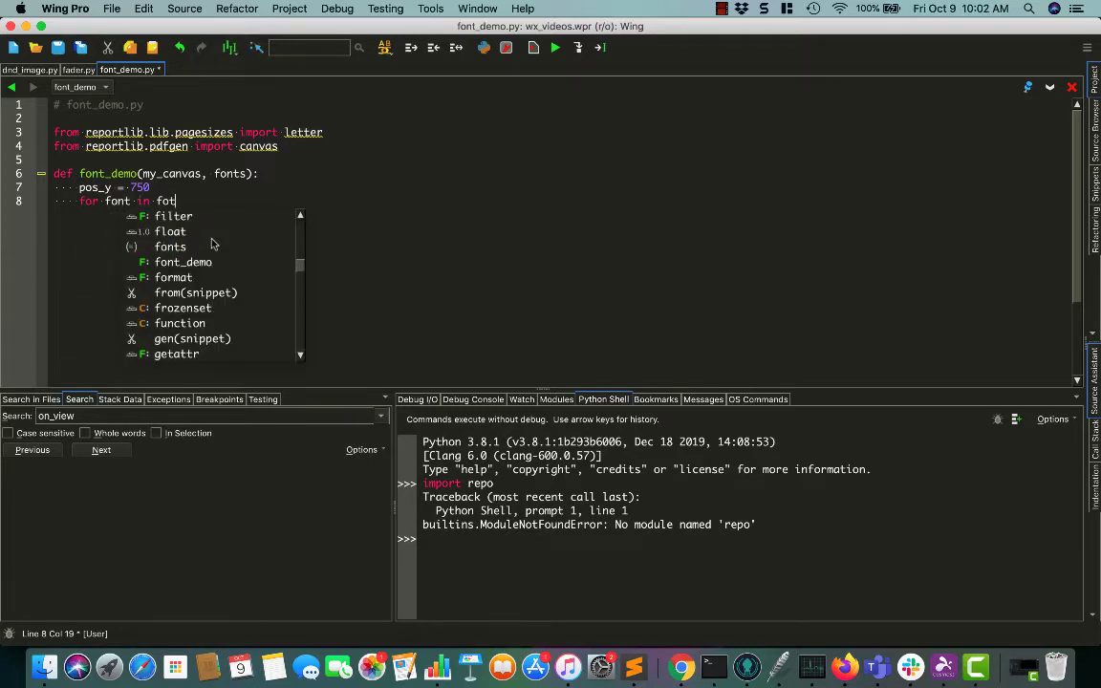
{"action": "type", "text": "ns"}
{"action": "type", "text": "my_canvas"}
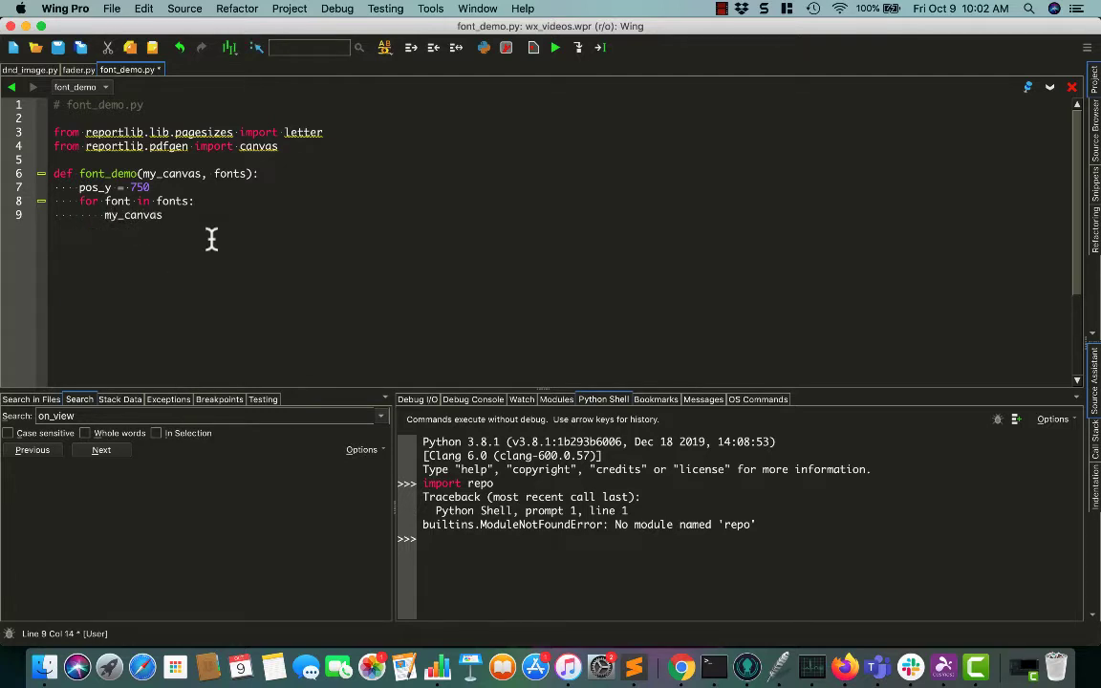
{"action": "type", "text": ".setFont"}
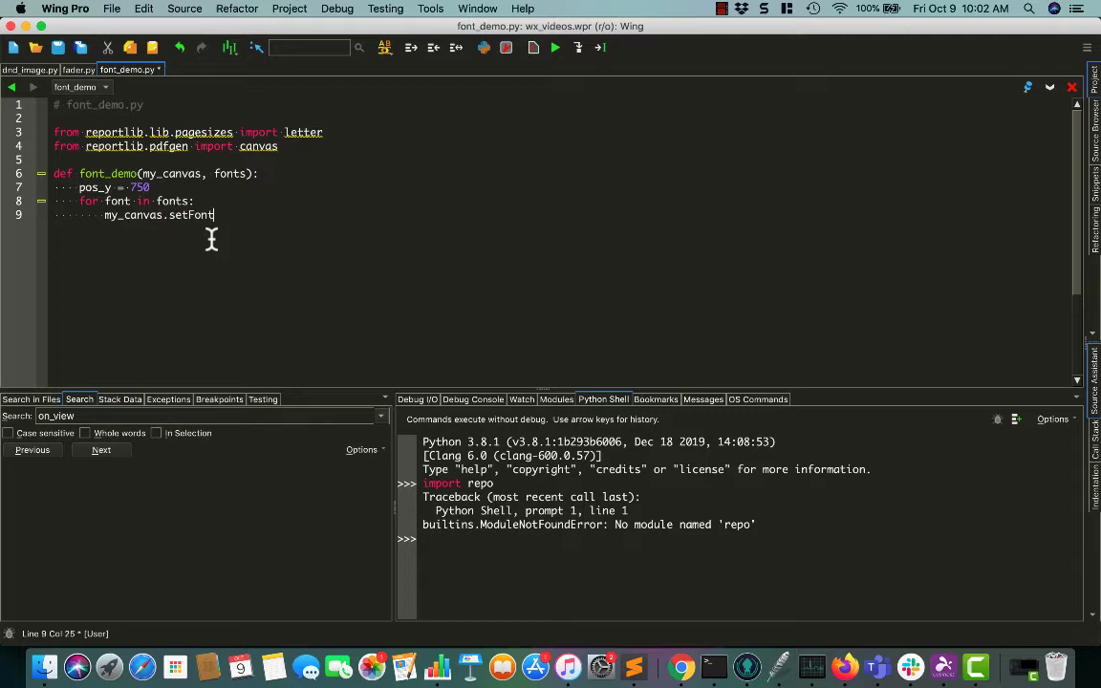
{"action": "type", "text": "(font, 11)"}
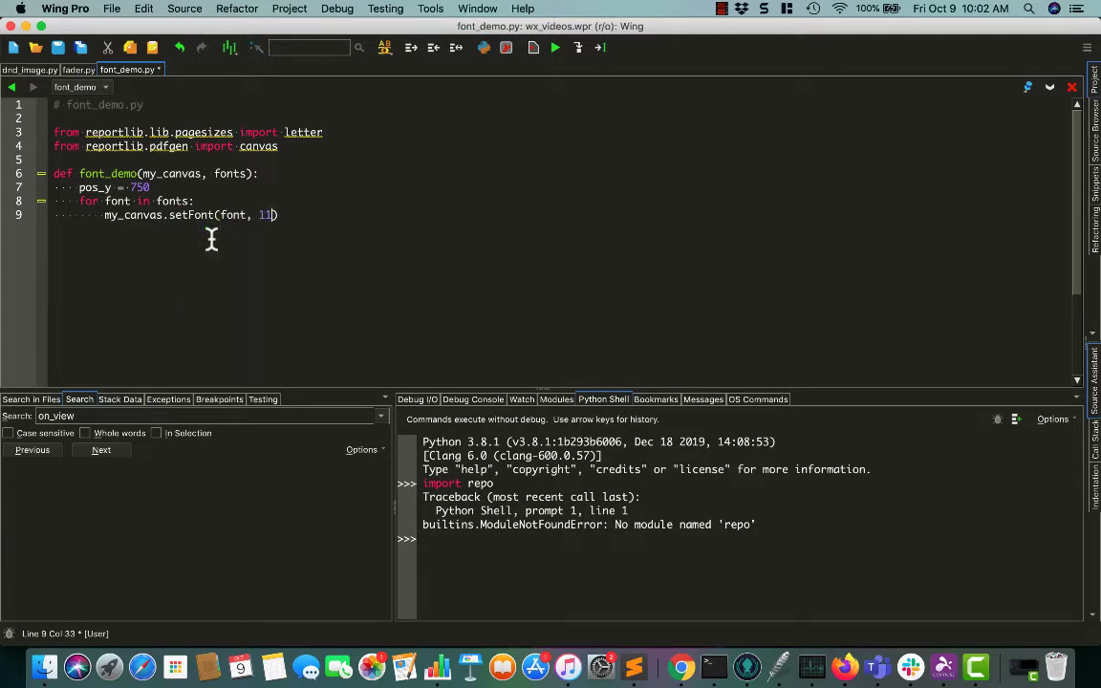
{"action": "type", "text": "2"}
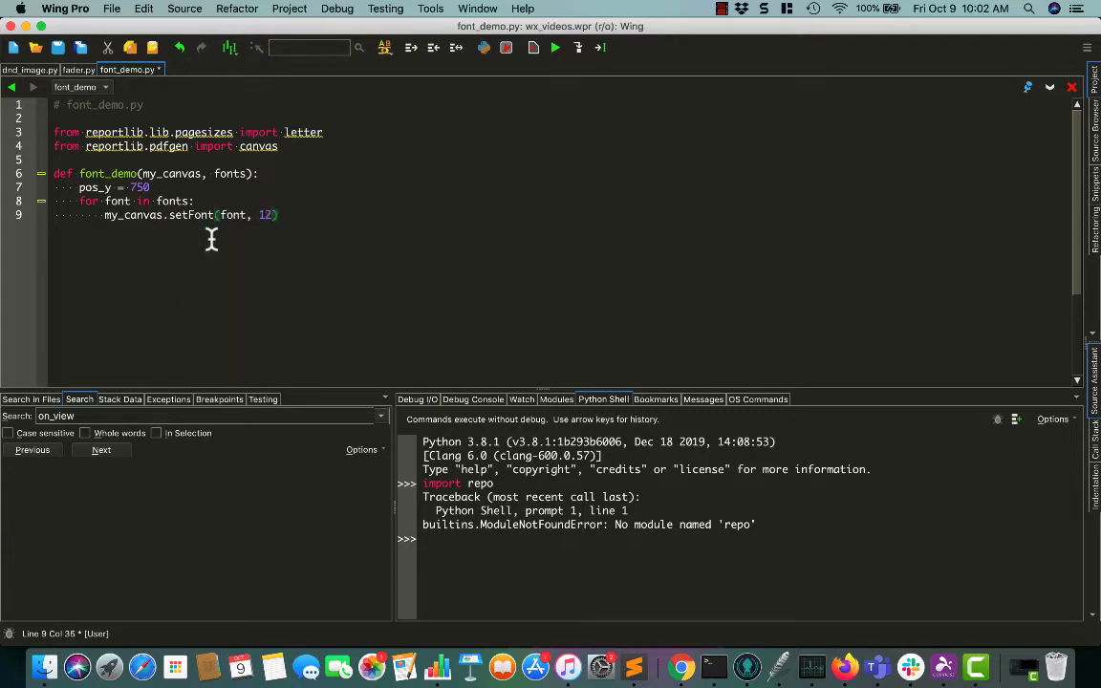
- Draw each font name with my_canvas.drawString(30, pos_y, font)
{"action": "type", "text": "my_canvas."}
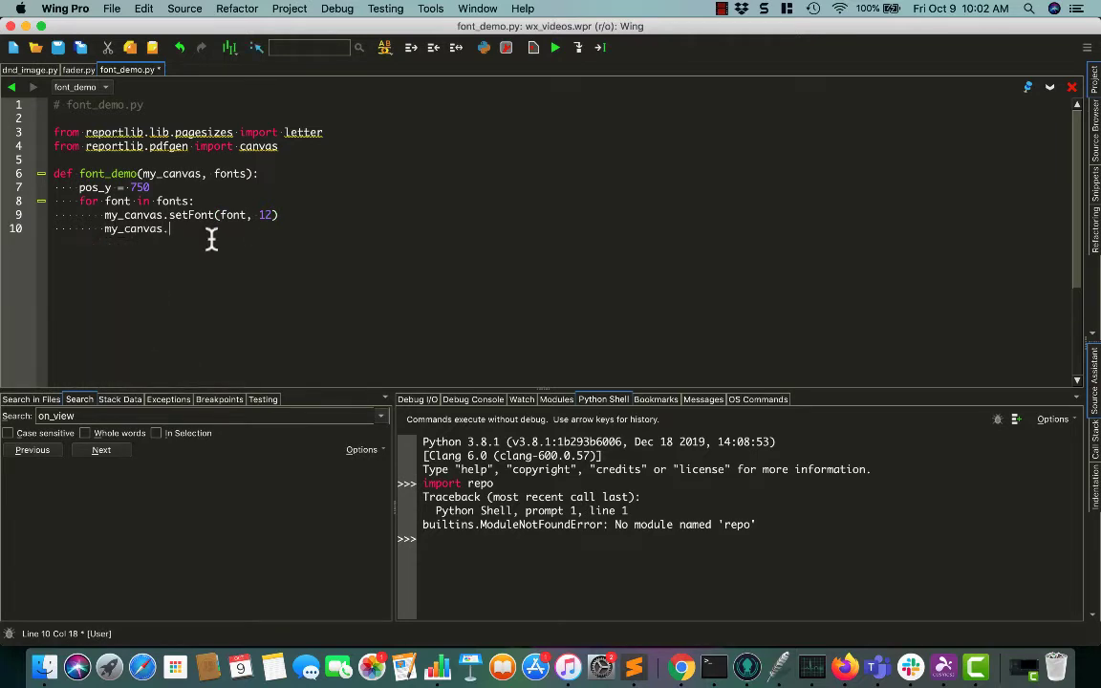
{"action": "type", "text": "drawString"}
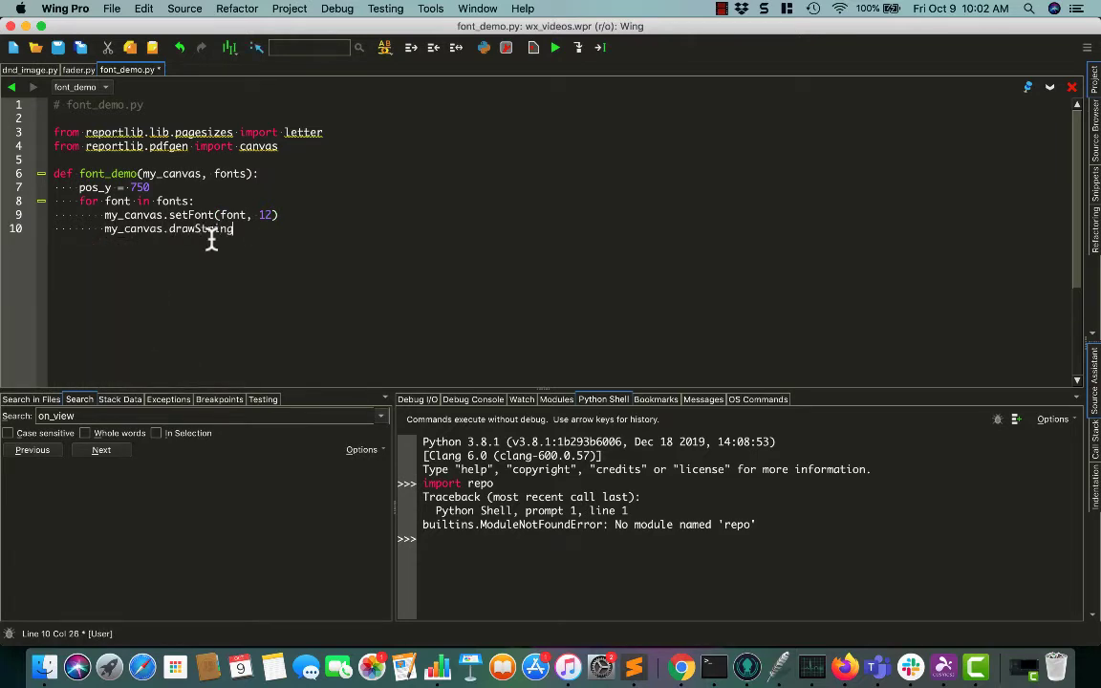
{"action": "type", "text": "("}
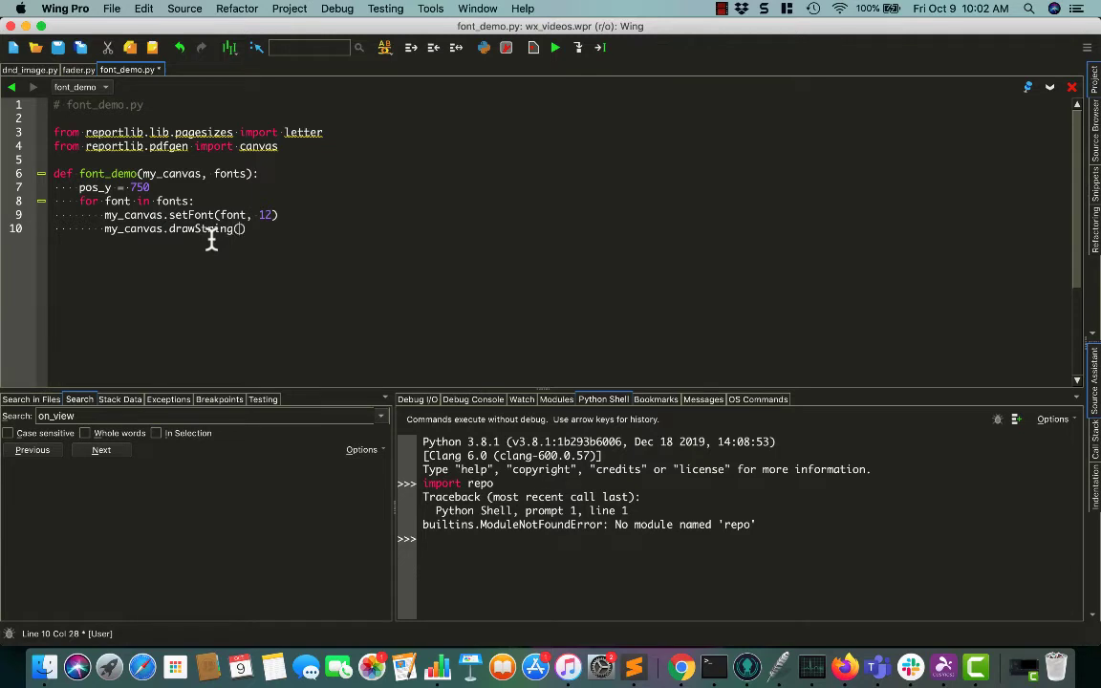
{"action": "type", "text": "30"}
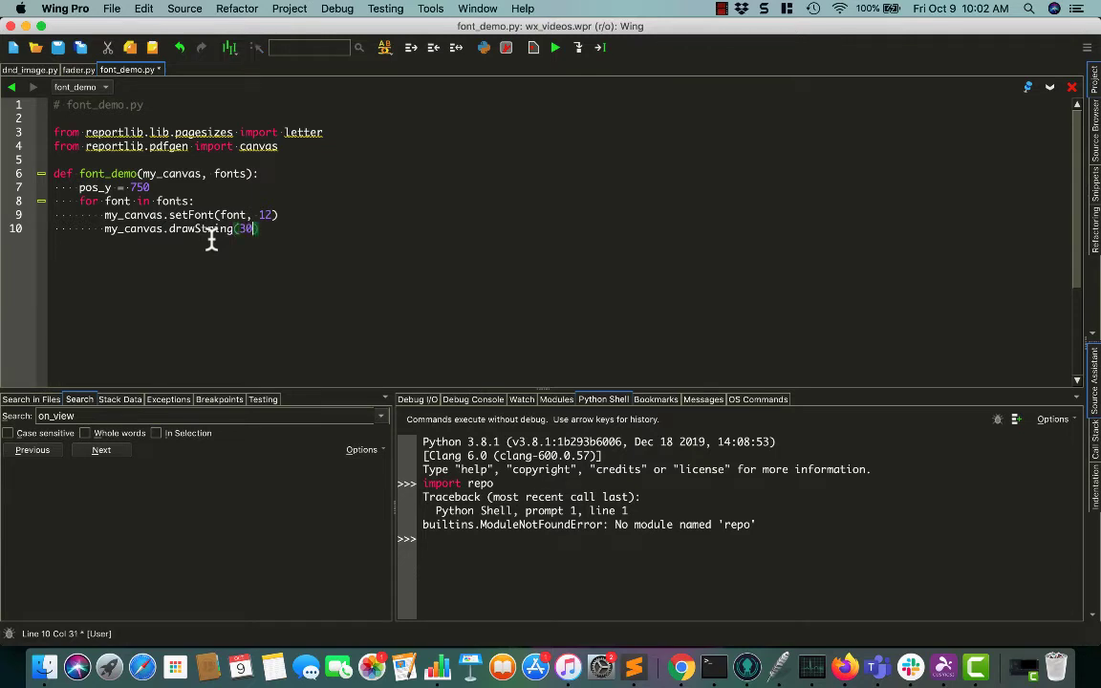
{"action": "type", "text": ", 3"}
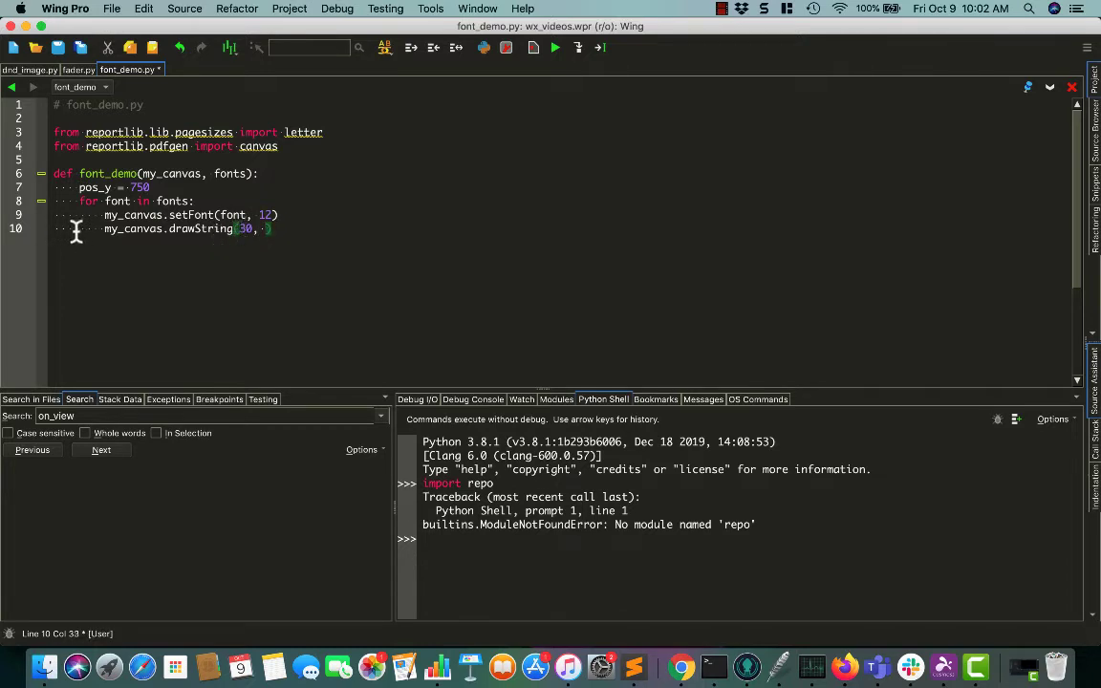
{"action": "mouse_move", "coordinate": [290, 269]}
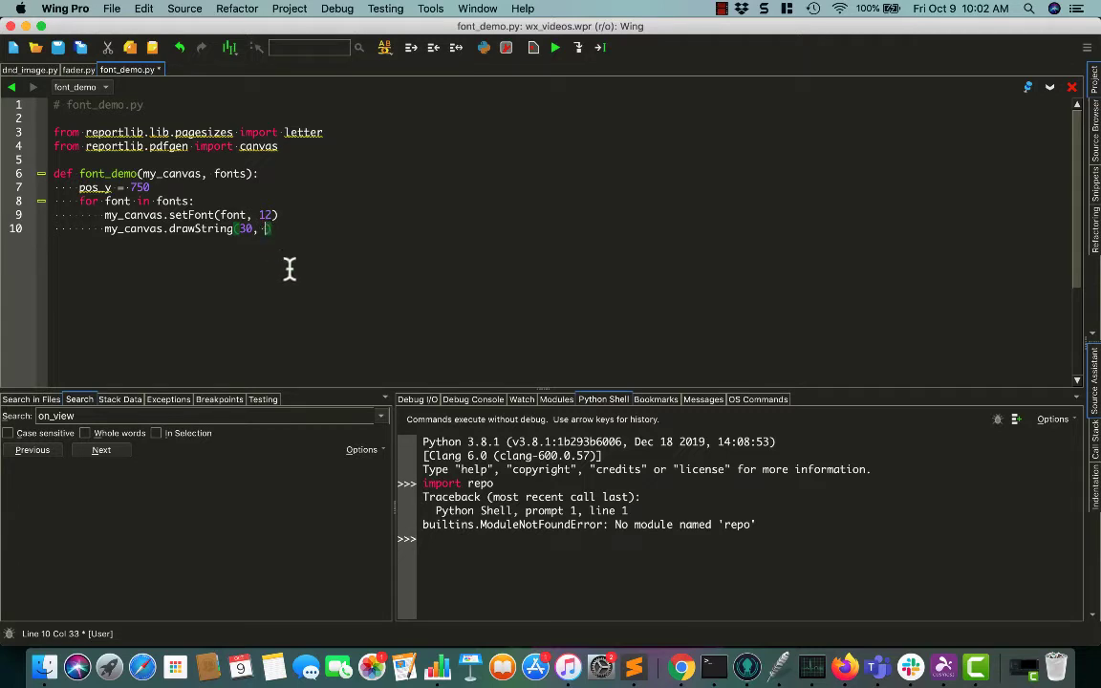
{"action": "mouse_move", "coordinate": [323, 292]}
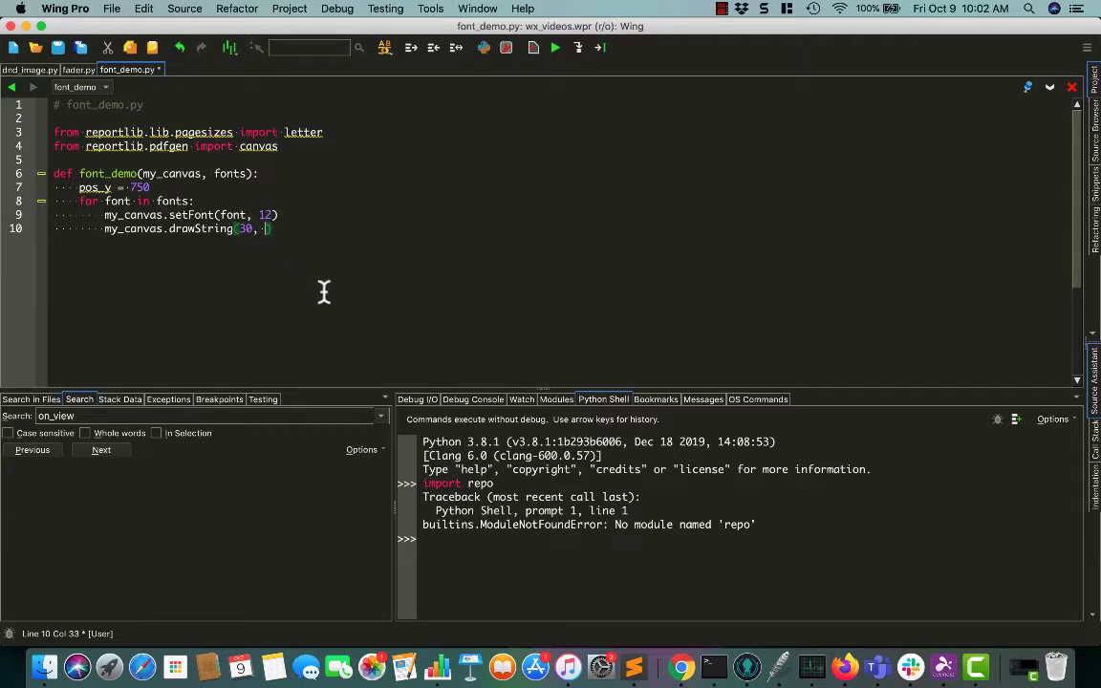
{"action": "type", "text": "pos"}
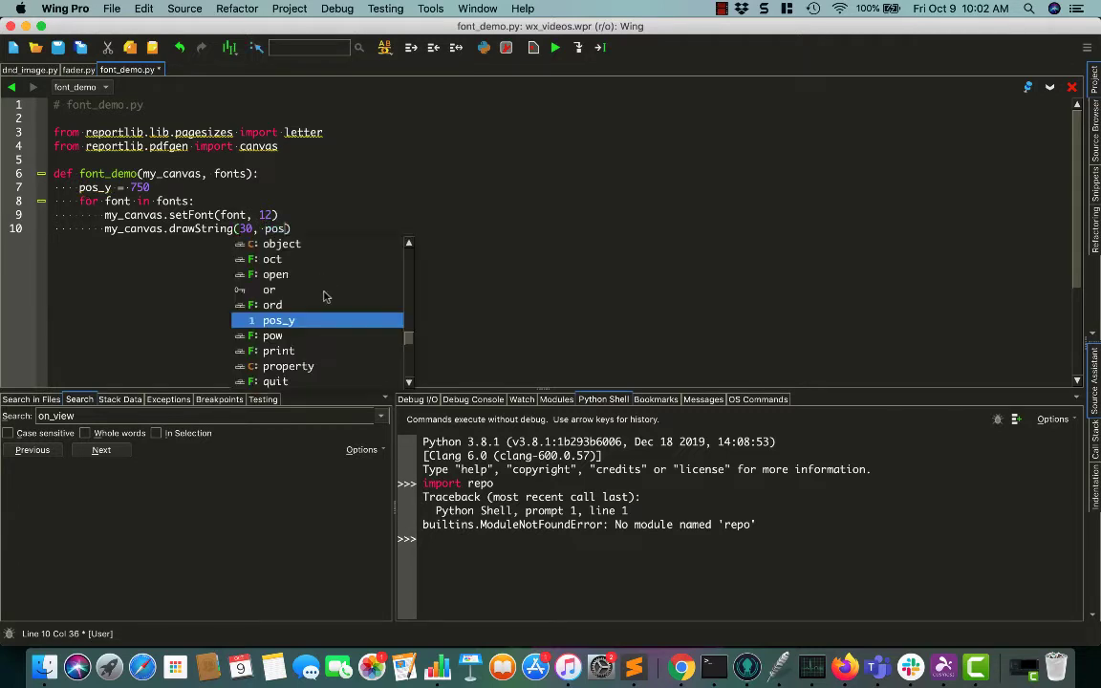
{"action": "type", "text": "_y,"}
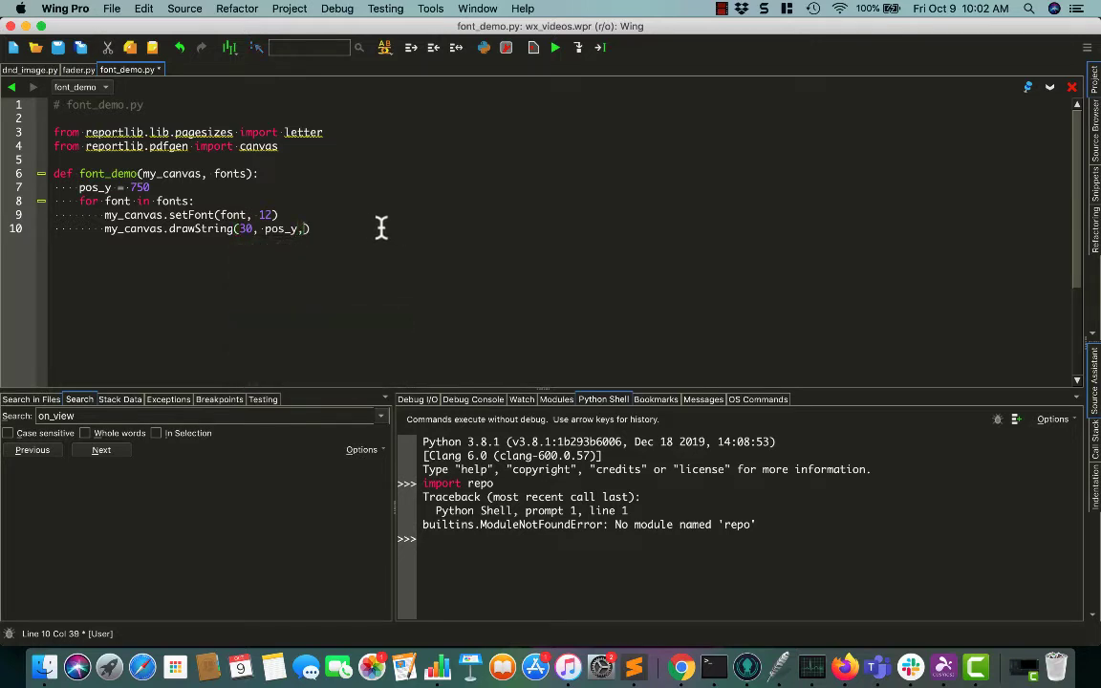
{"action": "type", "text": "font"}
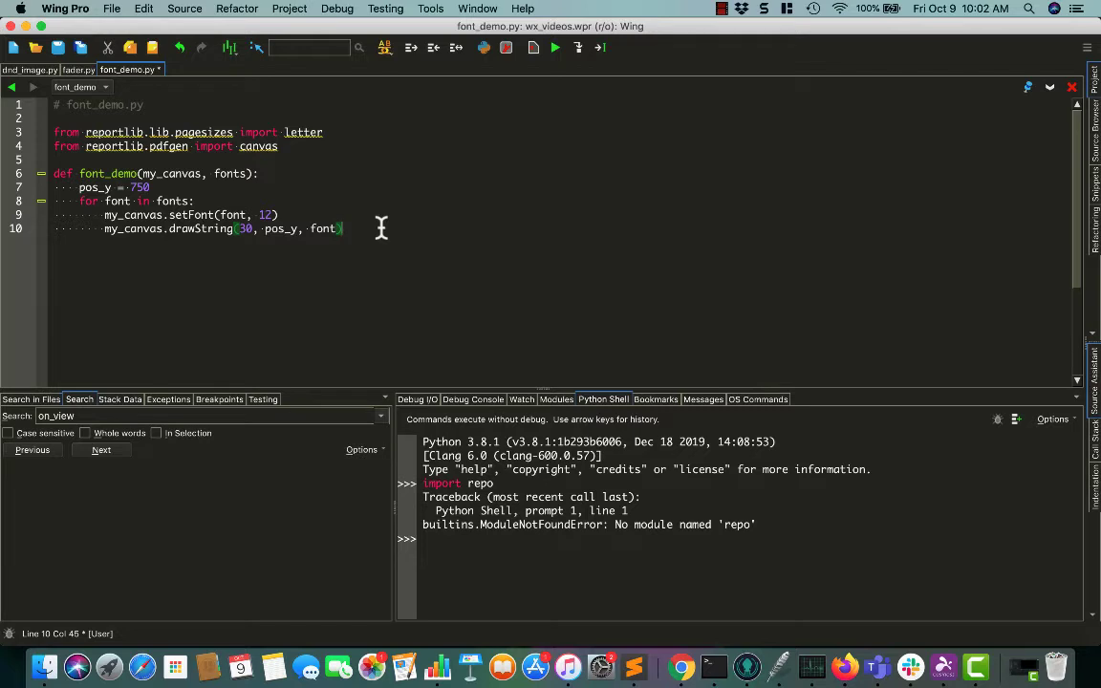
{"action": "mouse_move", "coordinate": [218, 172]}
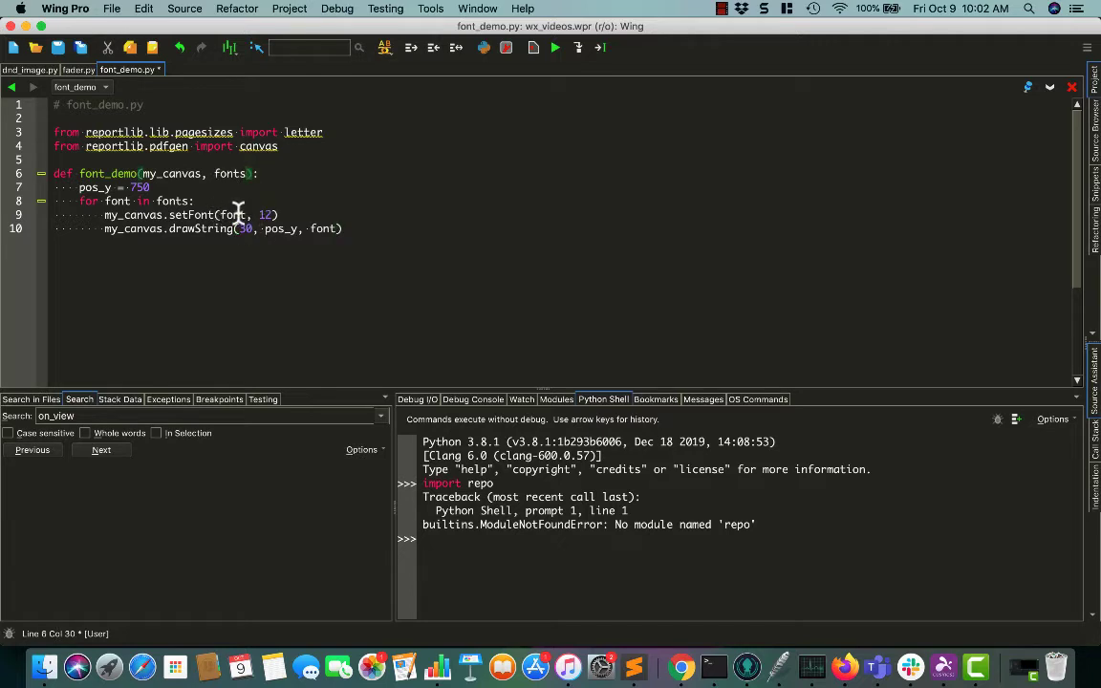
{"action": "mouse_move", "coordinate": [240, 229]}
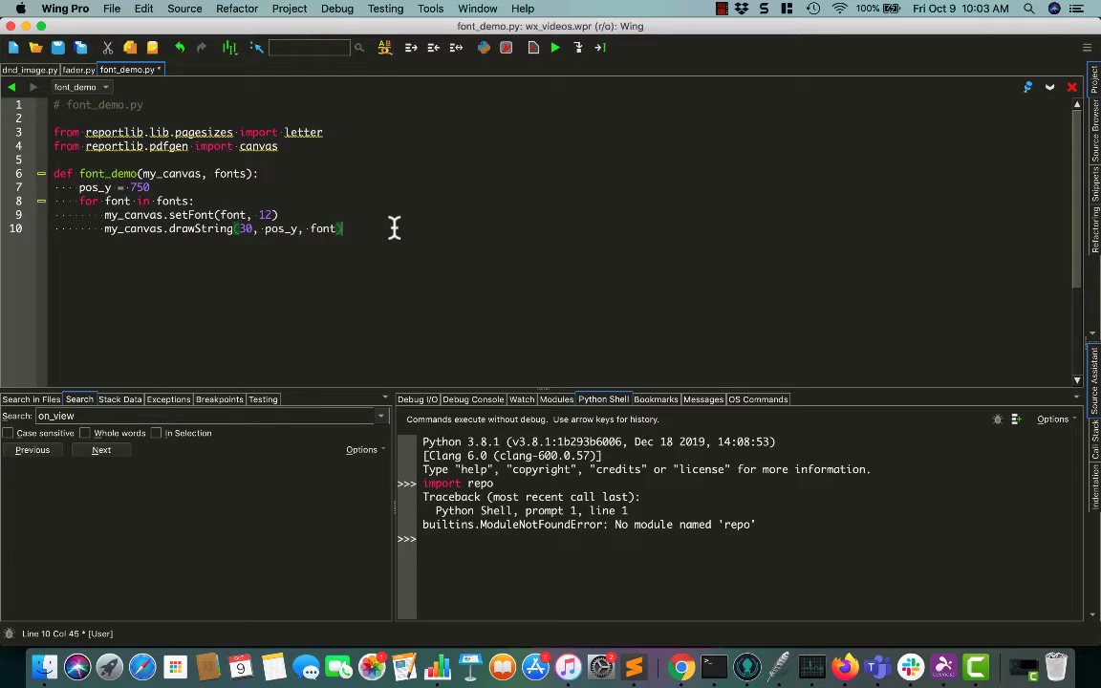
- Lower pos_y by 10 after each font and end the loop
{"action": "type", "text": "pos_y"}
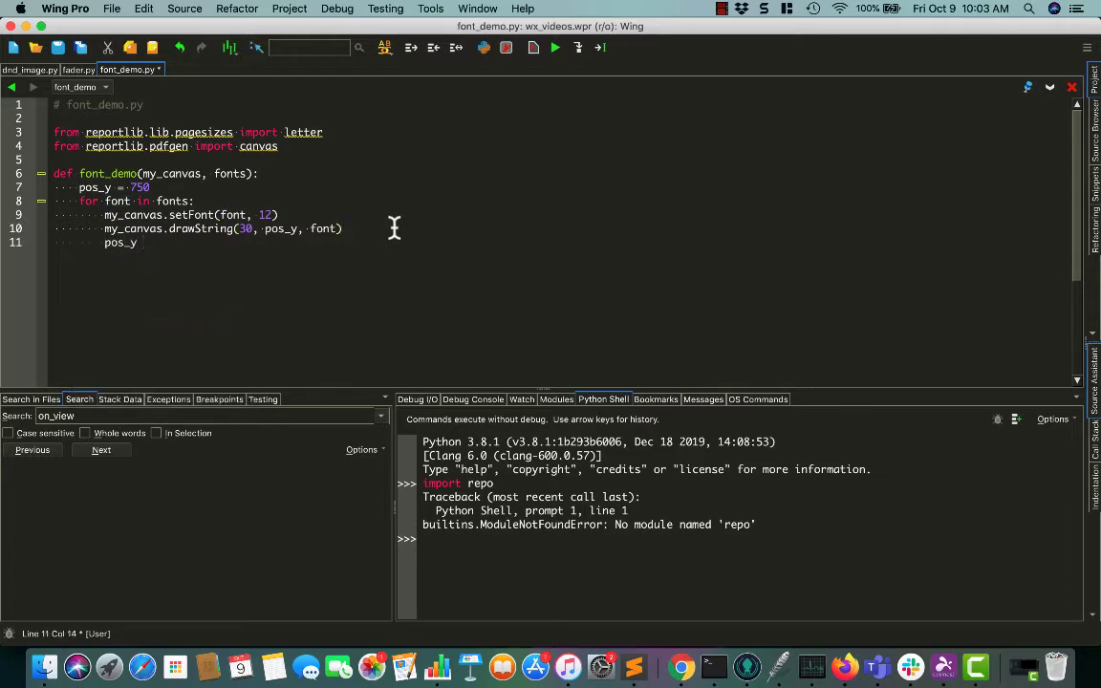
{"action": "type", "text": "-=10"}
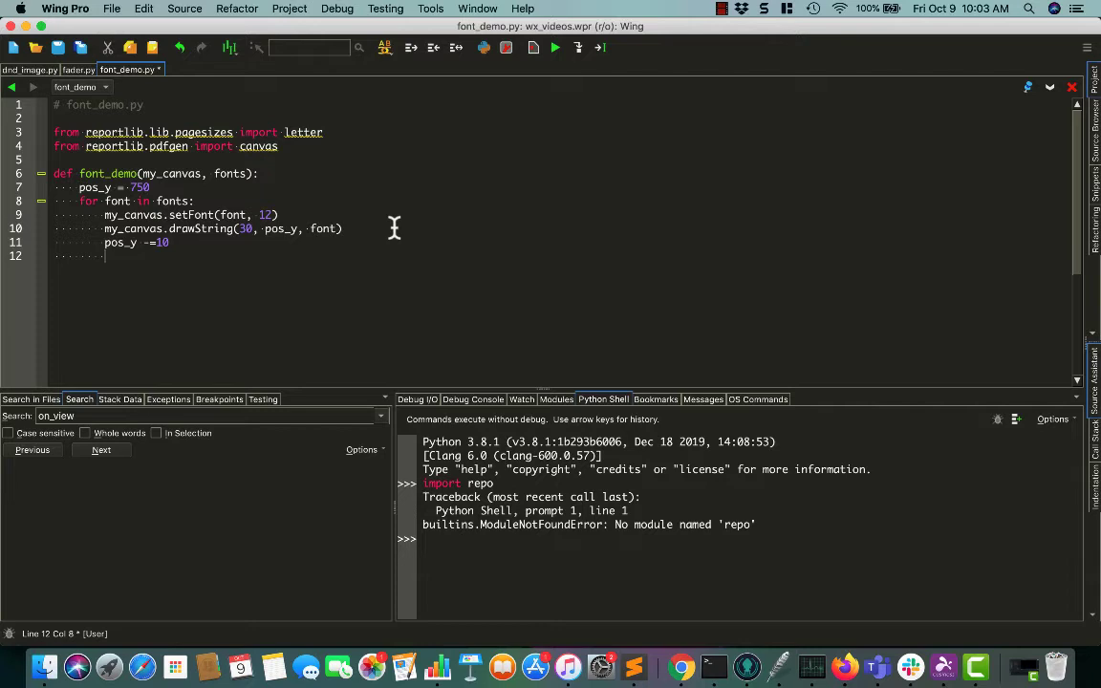
{"action": "key", "text": "Return"}
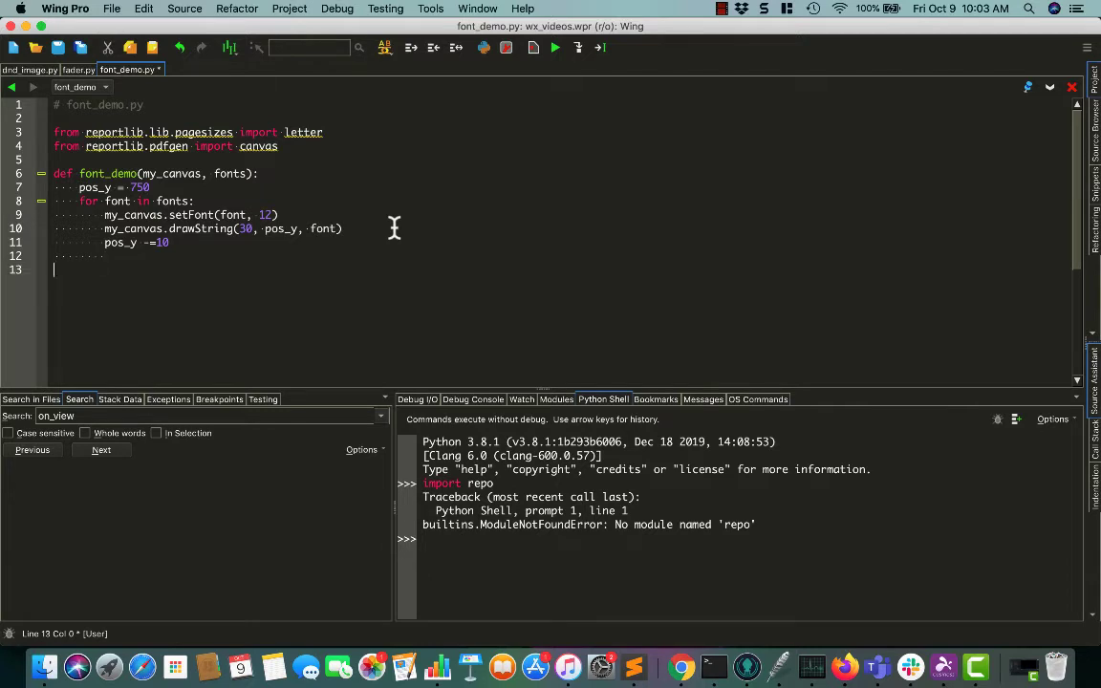
- Add the __main__ guard and create canvas.Canvas writing to font_demo.pdf
{"action": "type", "text": "if __name__ == '"}
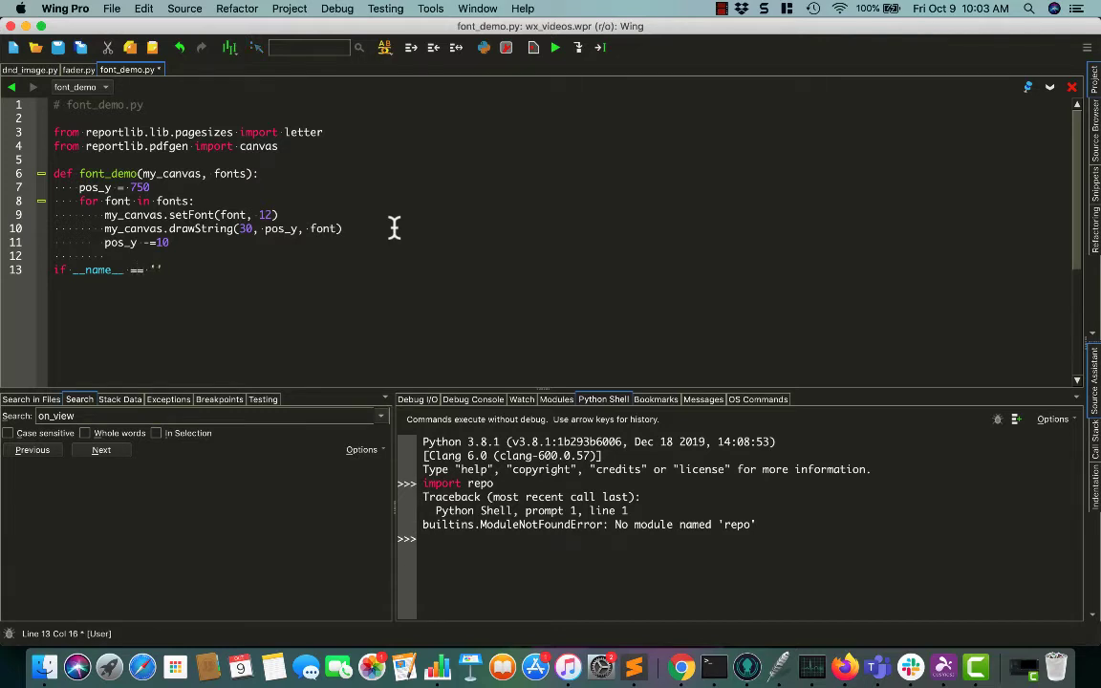
{"action": "type", "text": "__main__"}
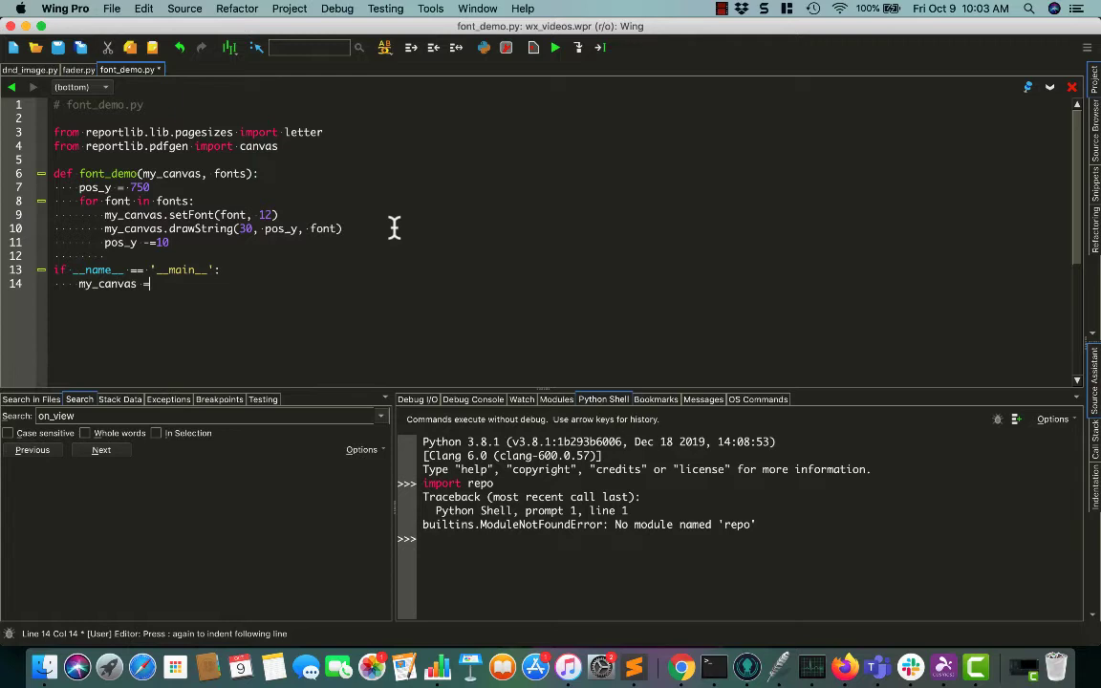
{"action": "type", "text": "canvas.C"}
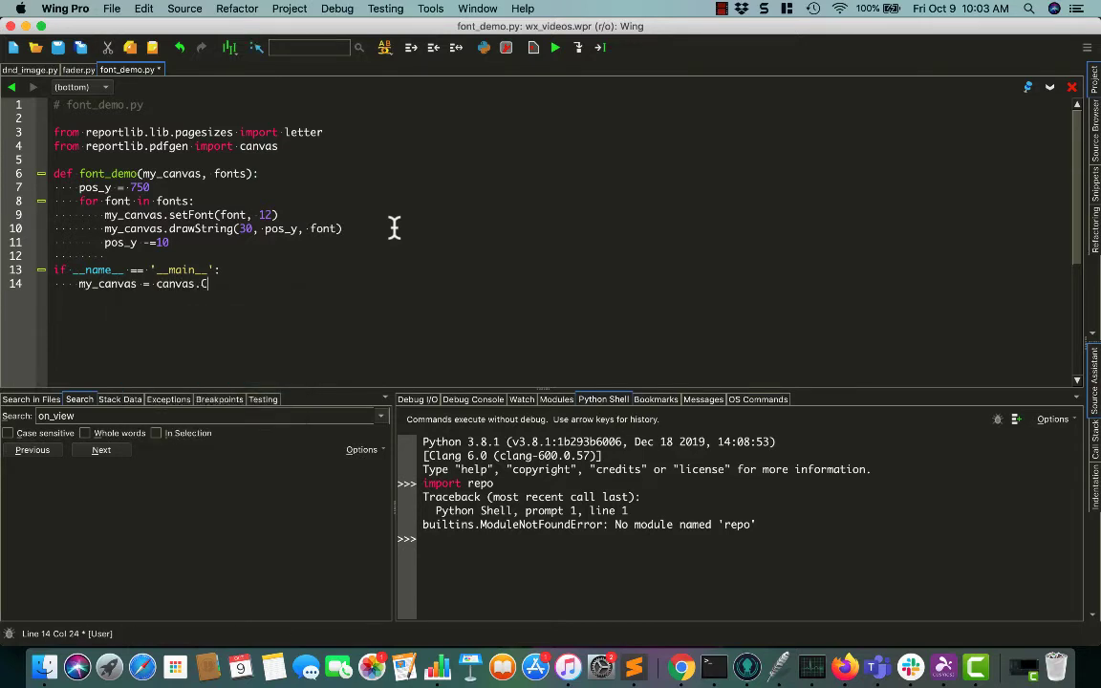
{"action": "type", "text": "anvas"}
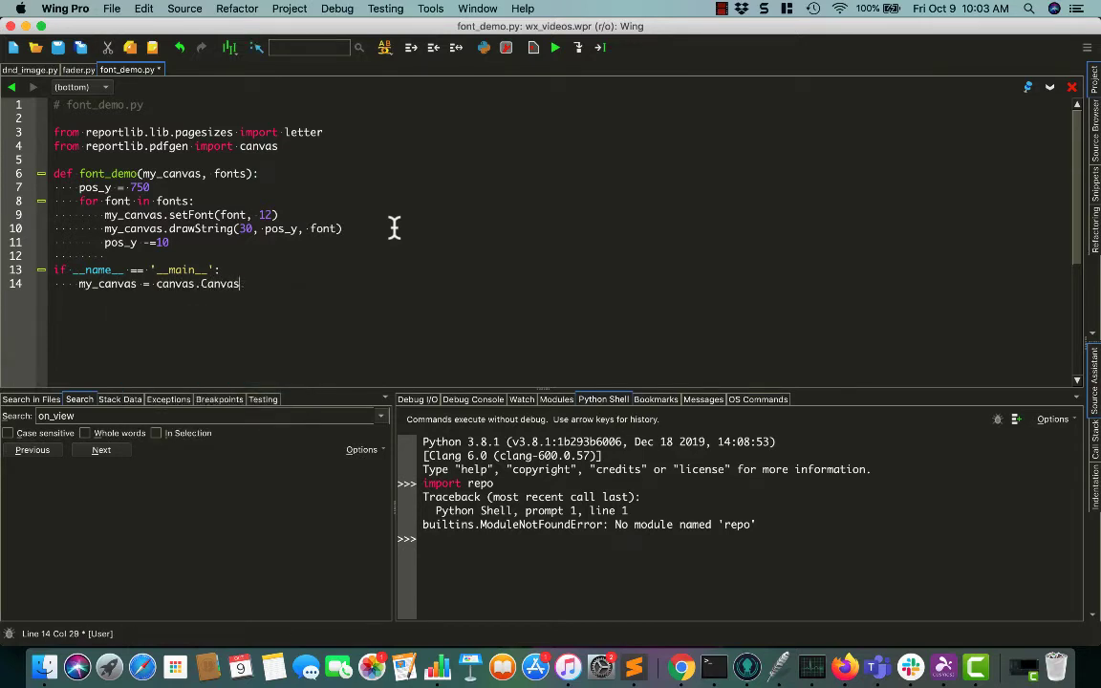
{"action": "type", "text": "()"}
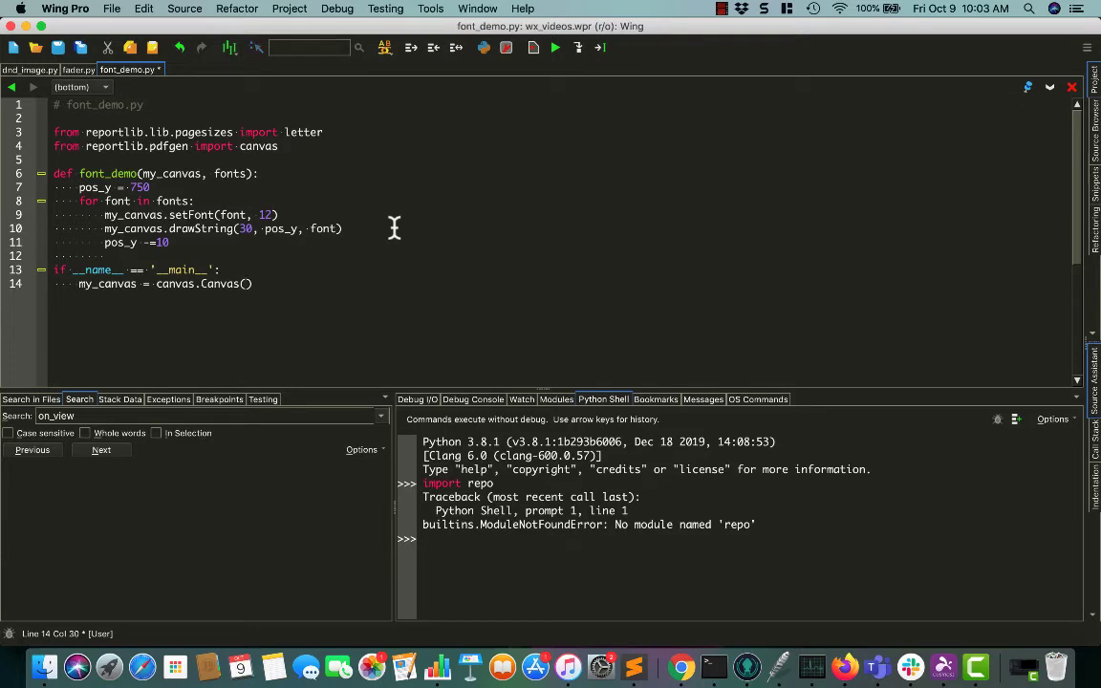
{"action": "type", "text": "'font'"}
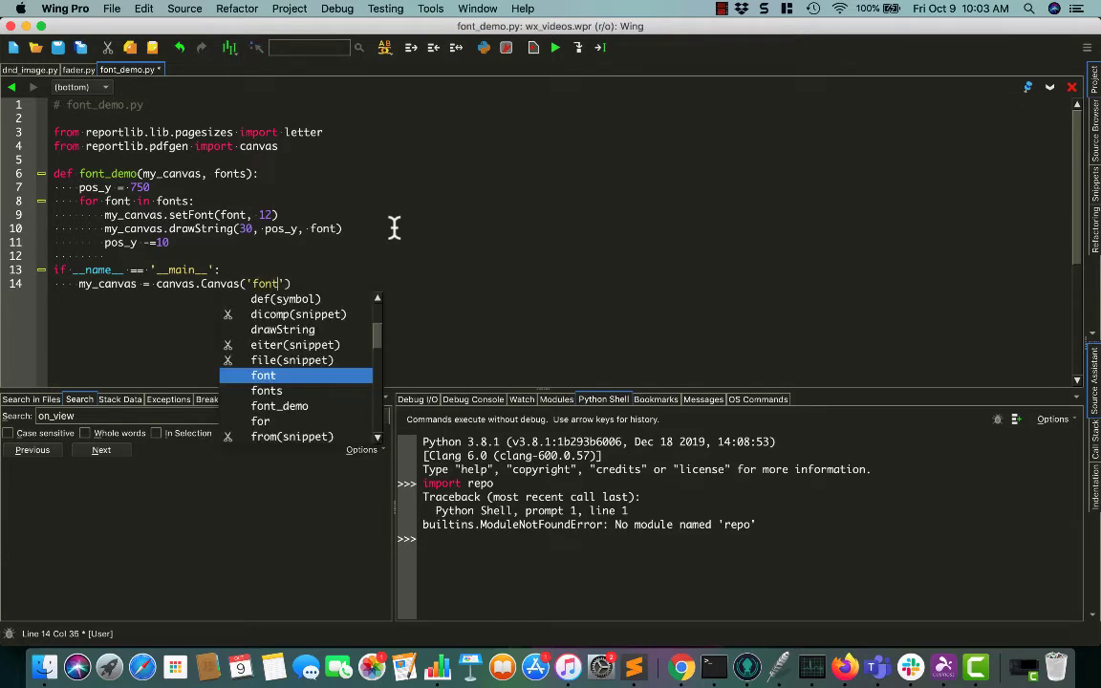
{"action": "type", "text": "_demo.pdf,"}
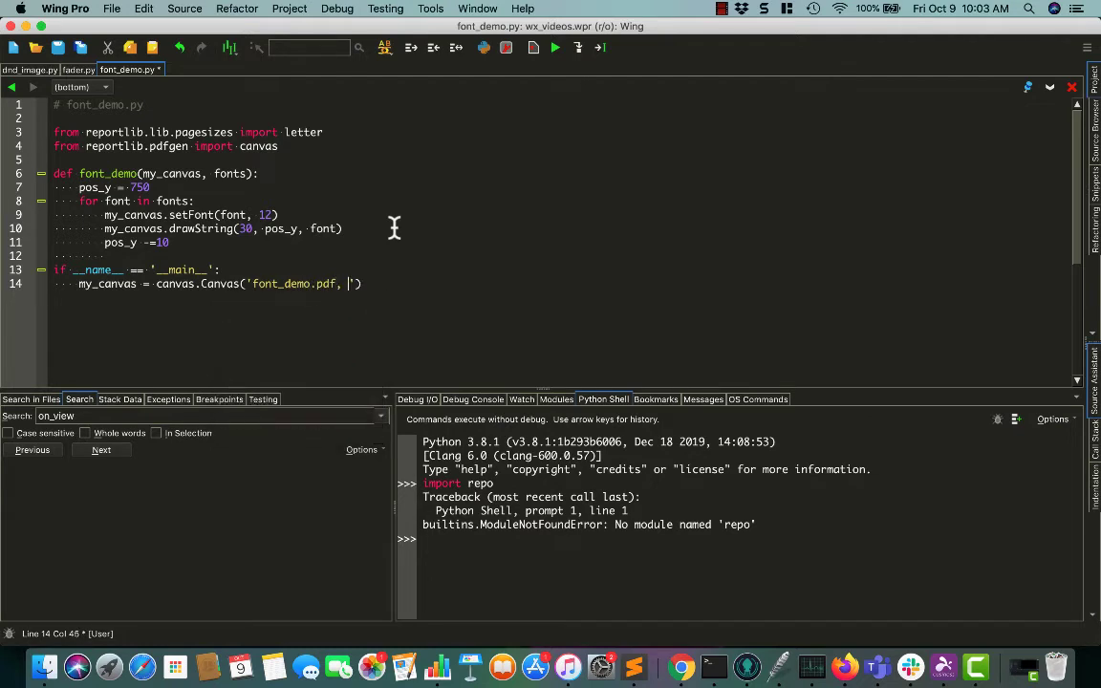
- Give the canvas pagesize=letter and begin the fonts assignment line
{"action": "type", "text": "pagesize"}
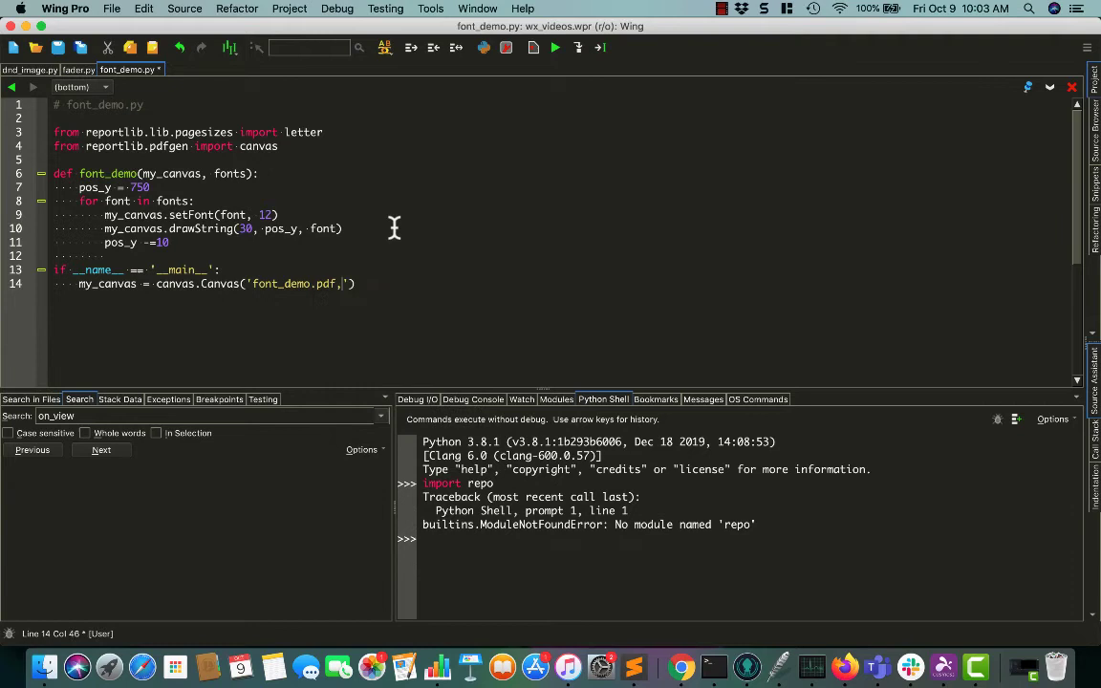
{"action": "type", "text": "pagesize="}
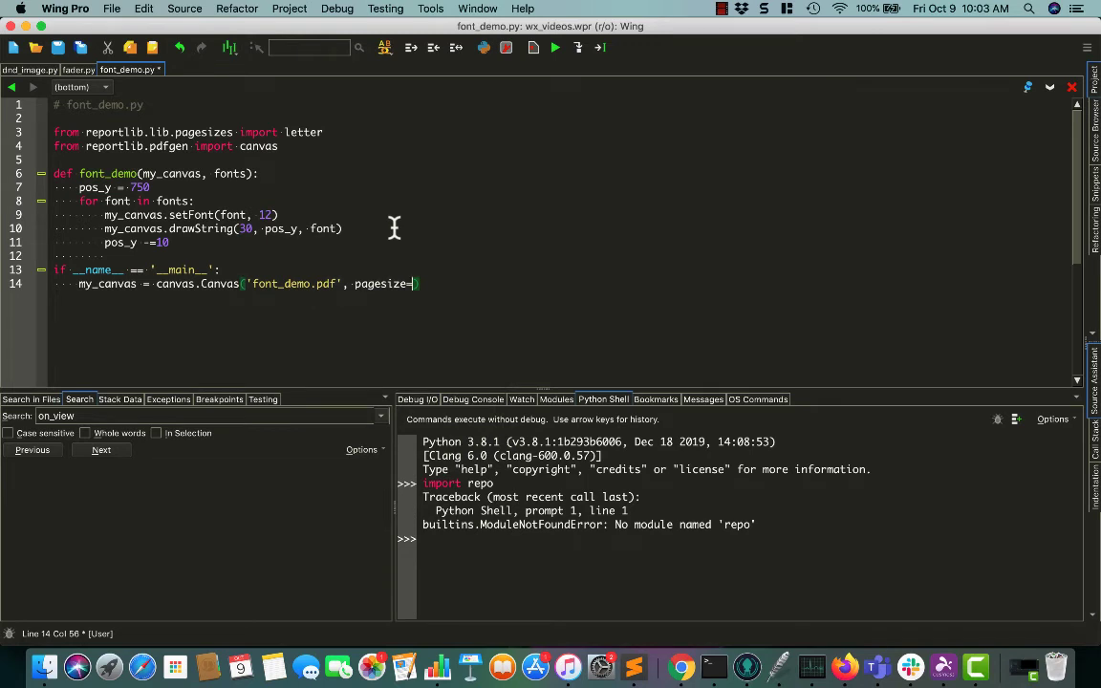
{"action": "type", "text": "letter)"}
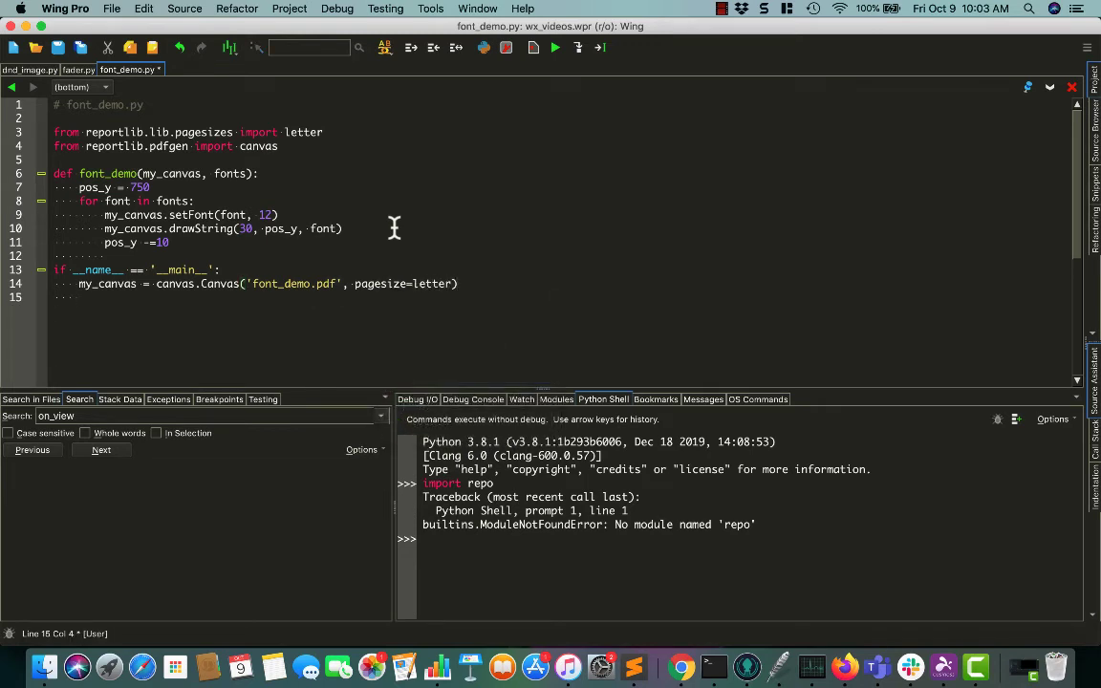
{"action": "type", "text": "fonts = my_canvas"}
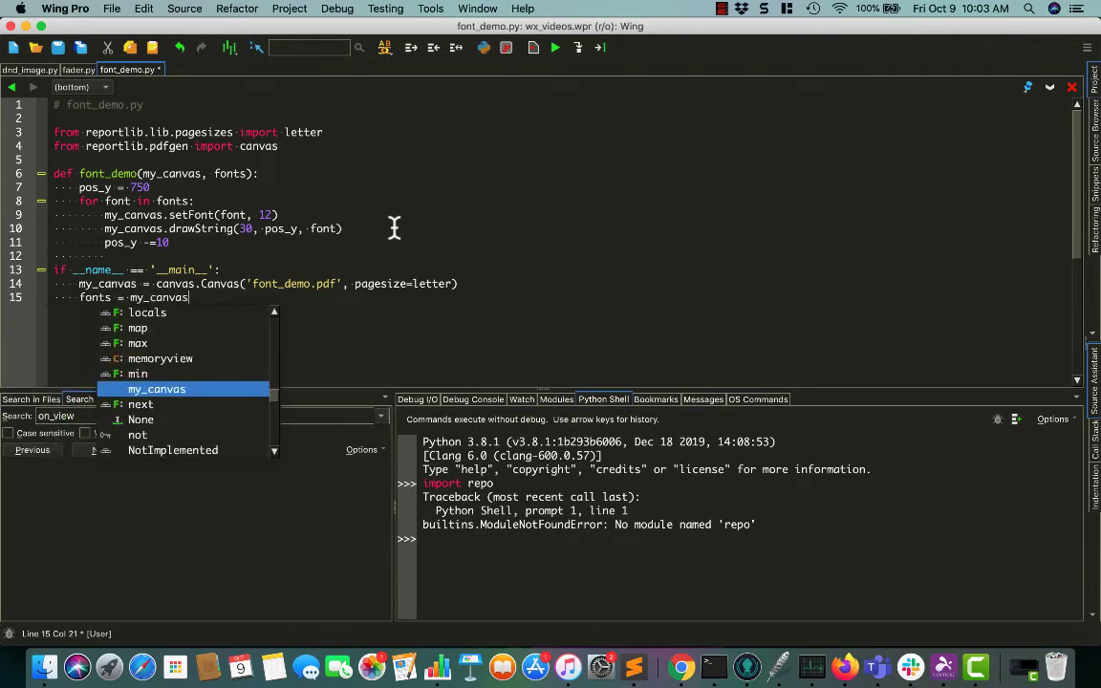
- Set fonts = my_canvas.getAvailableFonts()
{"action": "type", "text": ".get"}
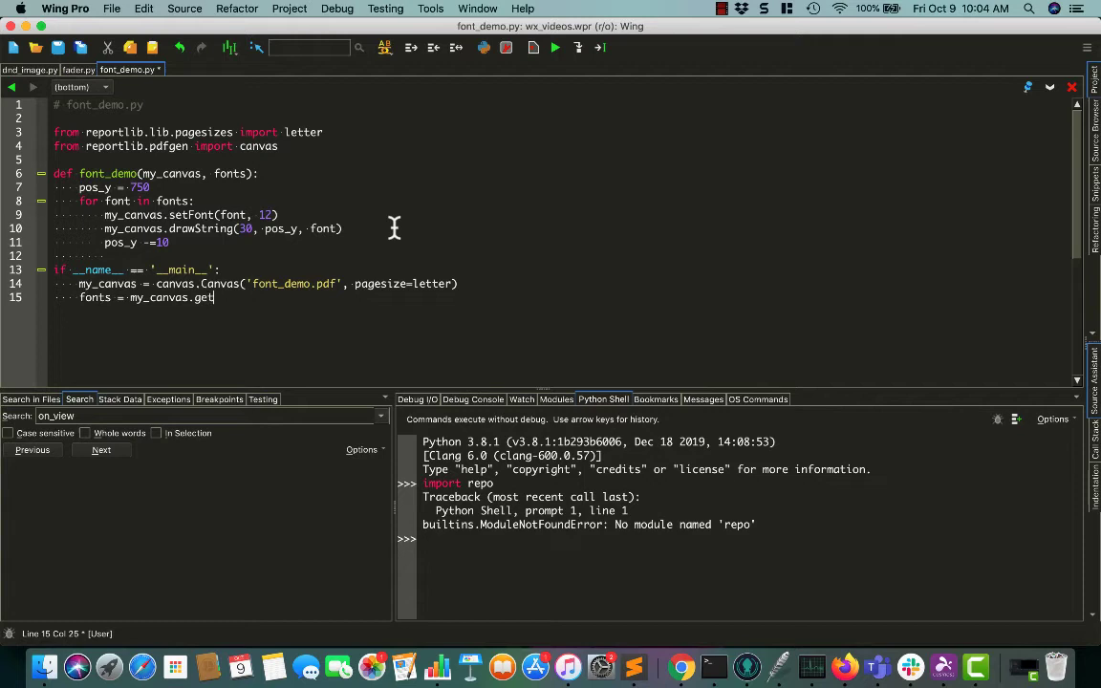
{"action": "type", "text": "Availa"}
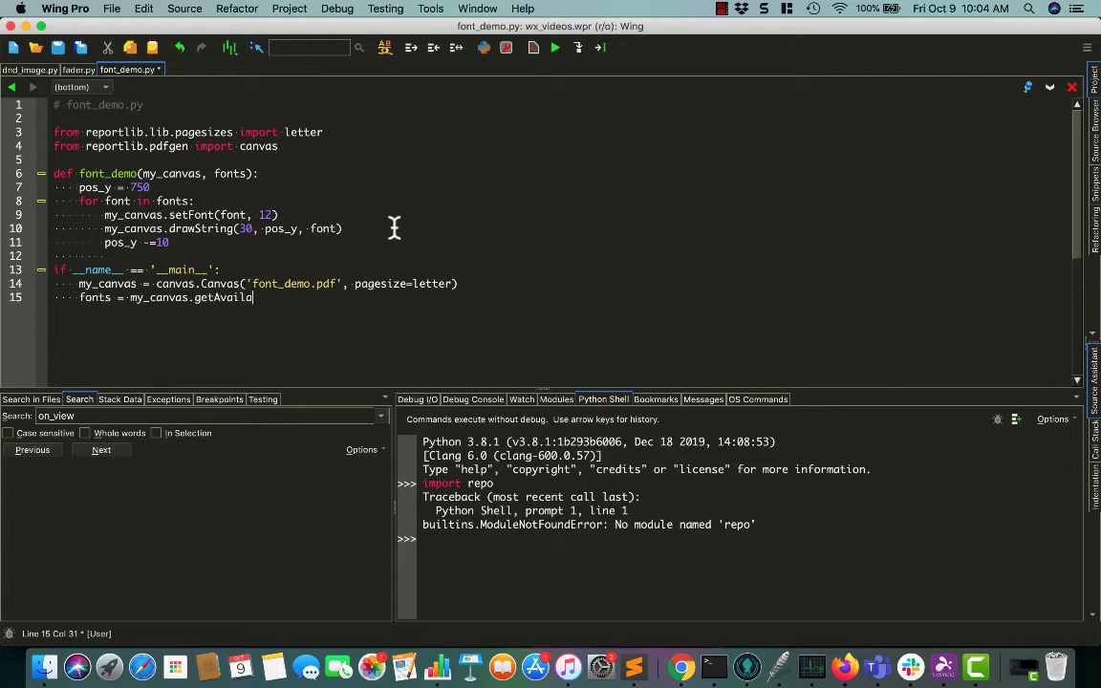
{"action": "type", "text": "ble"}
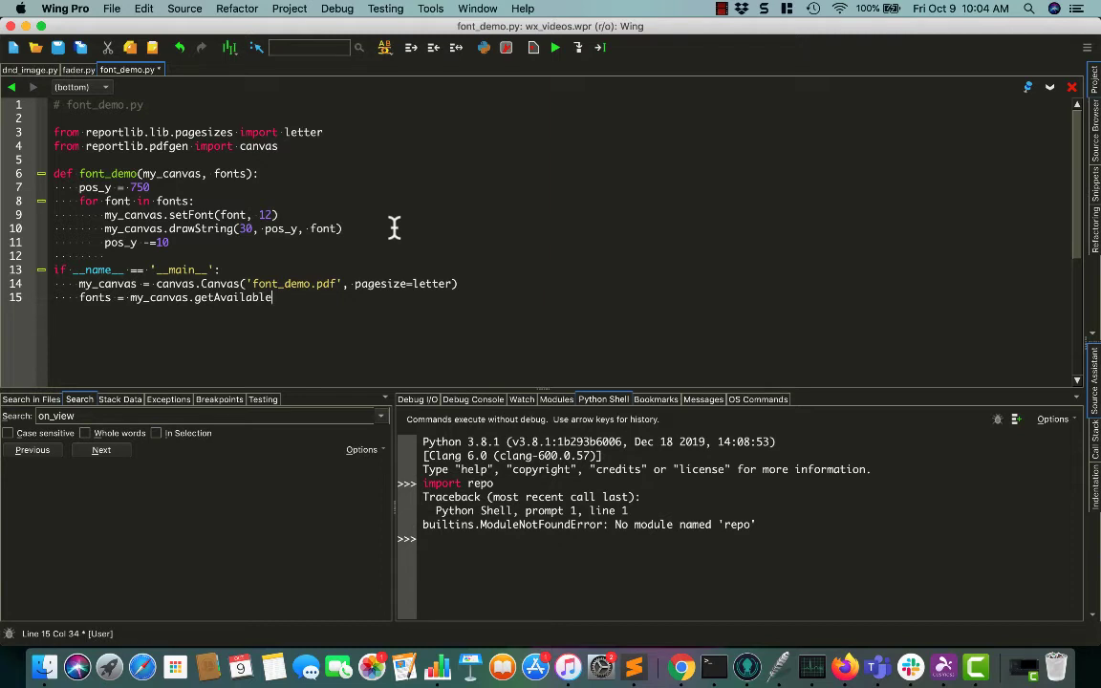
{"action": "type", "text": "Fonts()"}
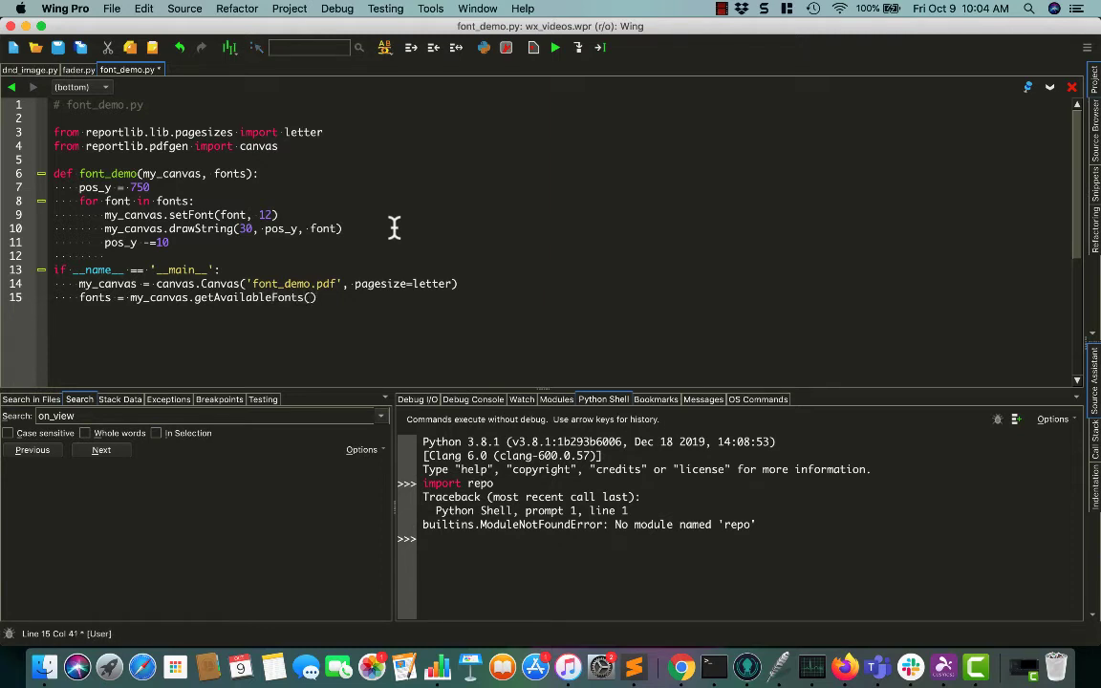
- Call font_demo(my_canvas, fonts) and my_canvas.save() to finish the script
{"action": "type", "text": "font_demo("}
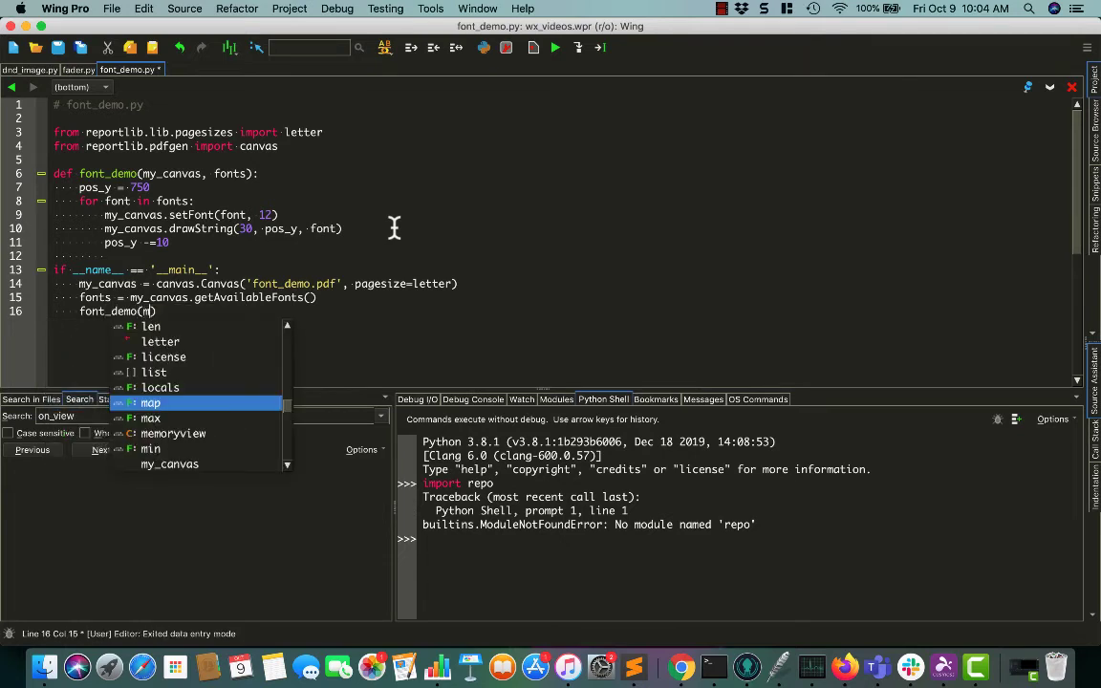
{"action": "type", "text": "my_canvas, fonts)"}
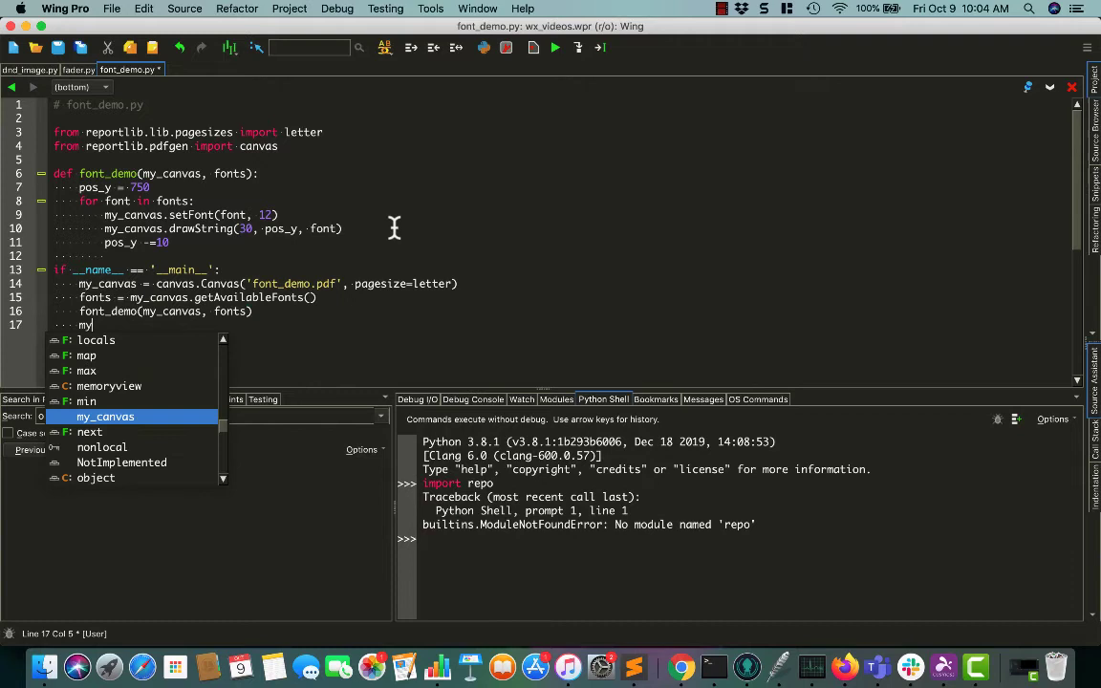
{"action": "type", "text": "_canvas.sa"}
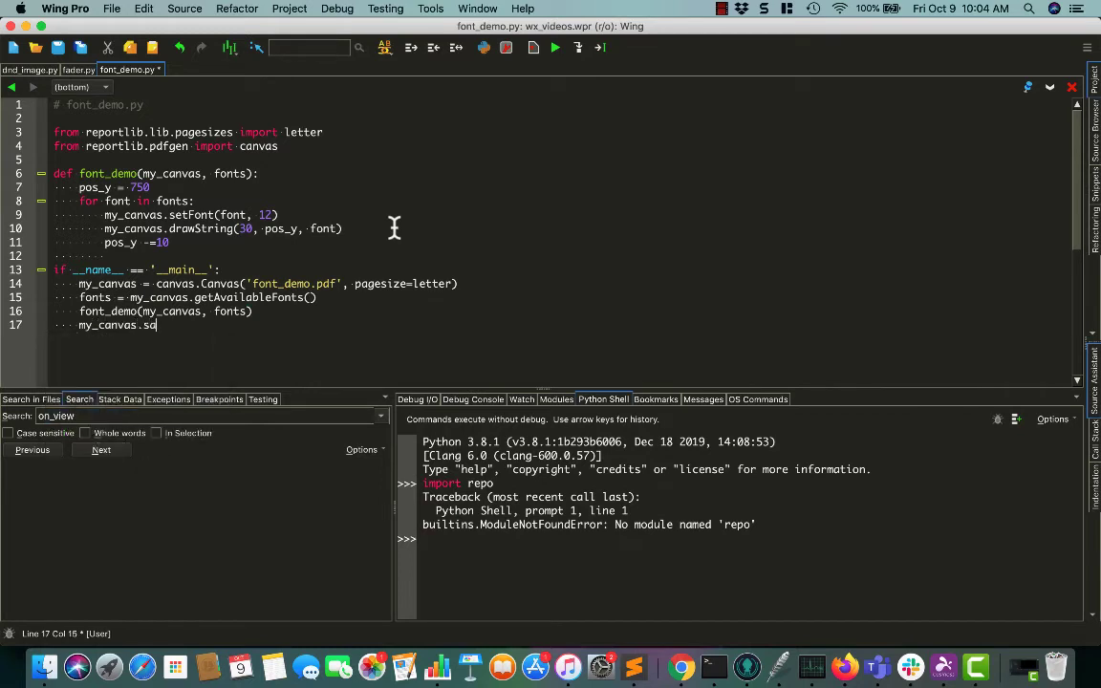
{"action": "type", "text": "ve()"}
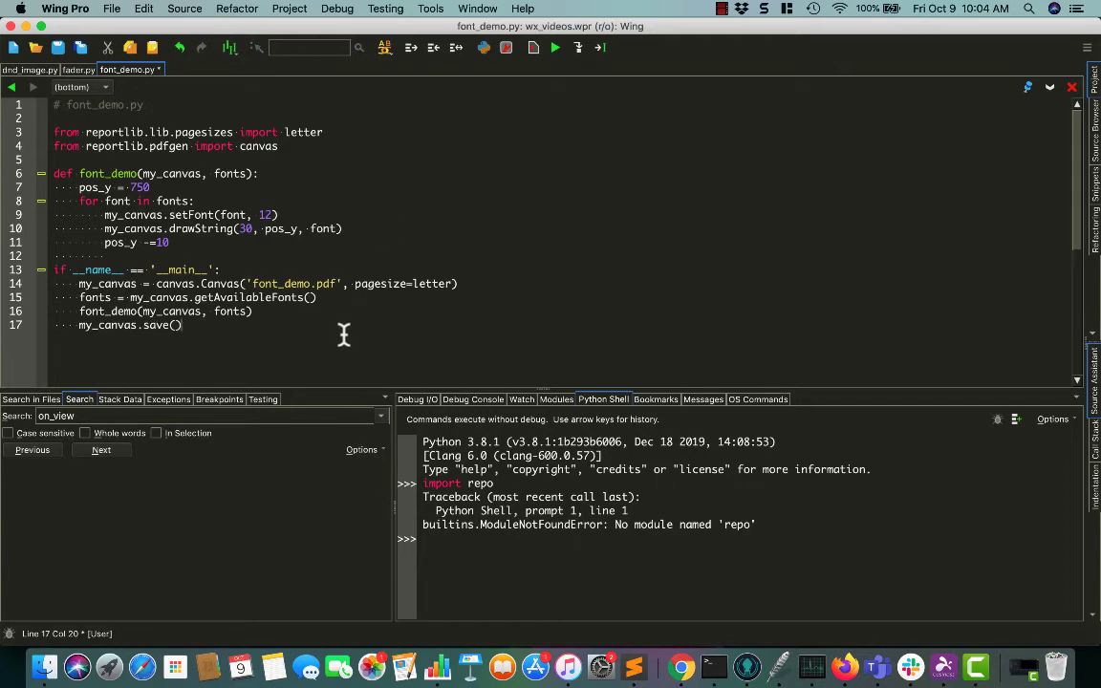
{"action": "double_click", "coordinate": [250, 298]}
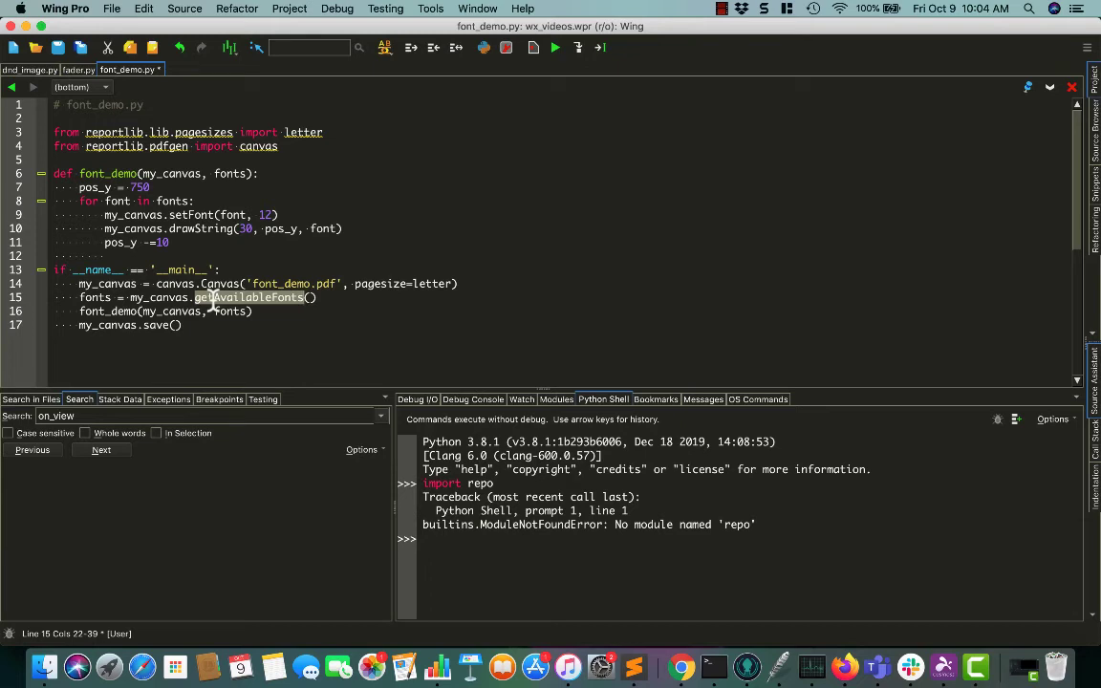
{"action": "mouse_move", "coordinate": [237, 303]}
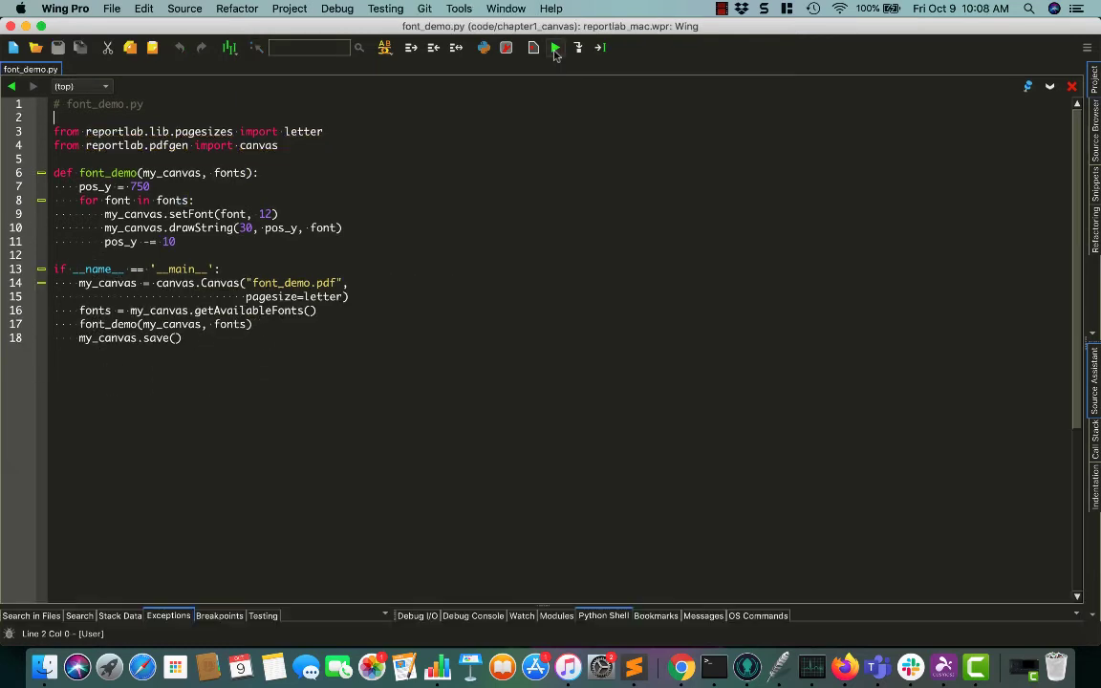
- Run font_demo.py via Debug to generate font_demo.pdf
{"action": "left_click", "coordinate": [554, 50]}
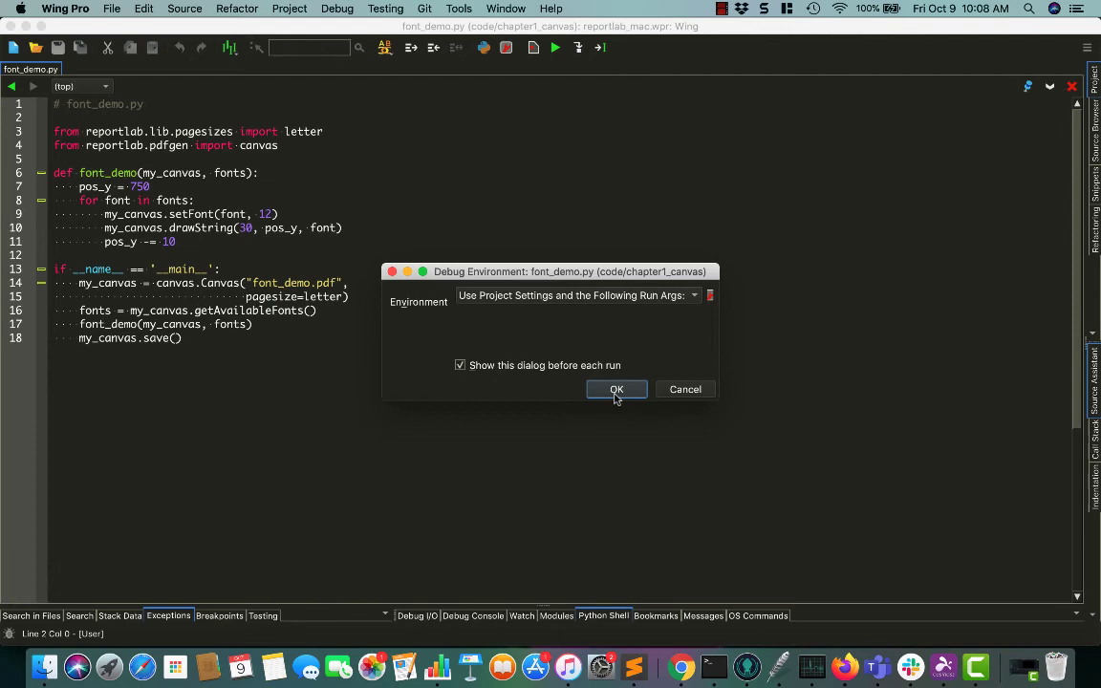
{"action": "left_click", "coordinate": [616, 390]}
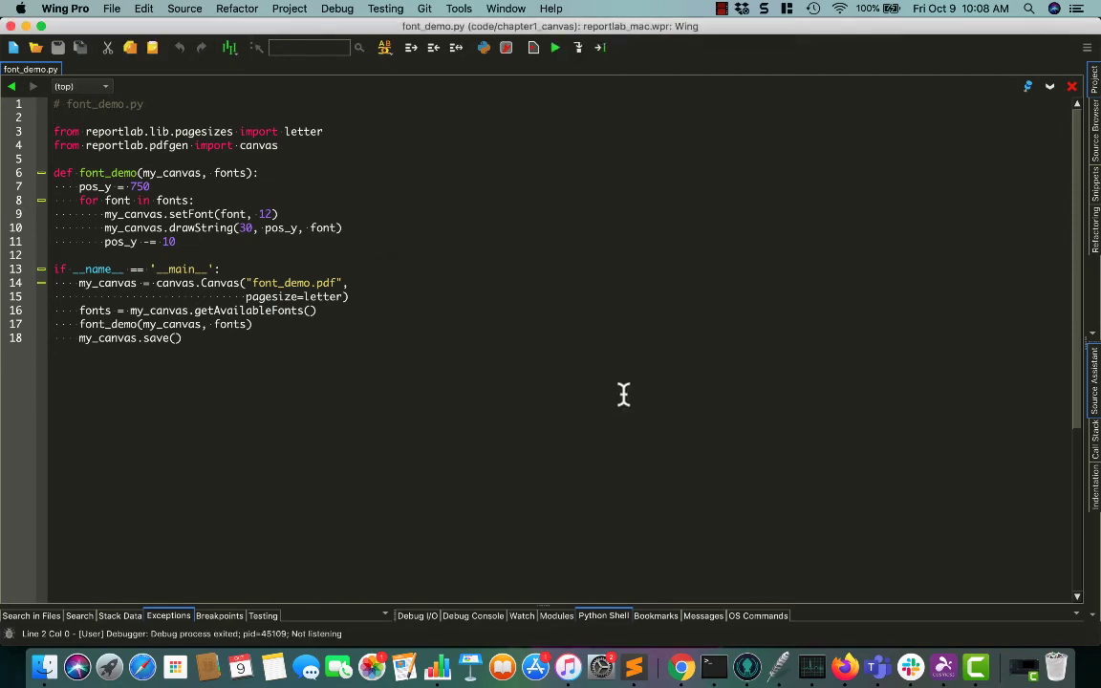
{"action": "mouse_move", "coordinate": [909, 340]}
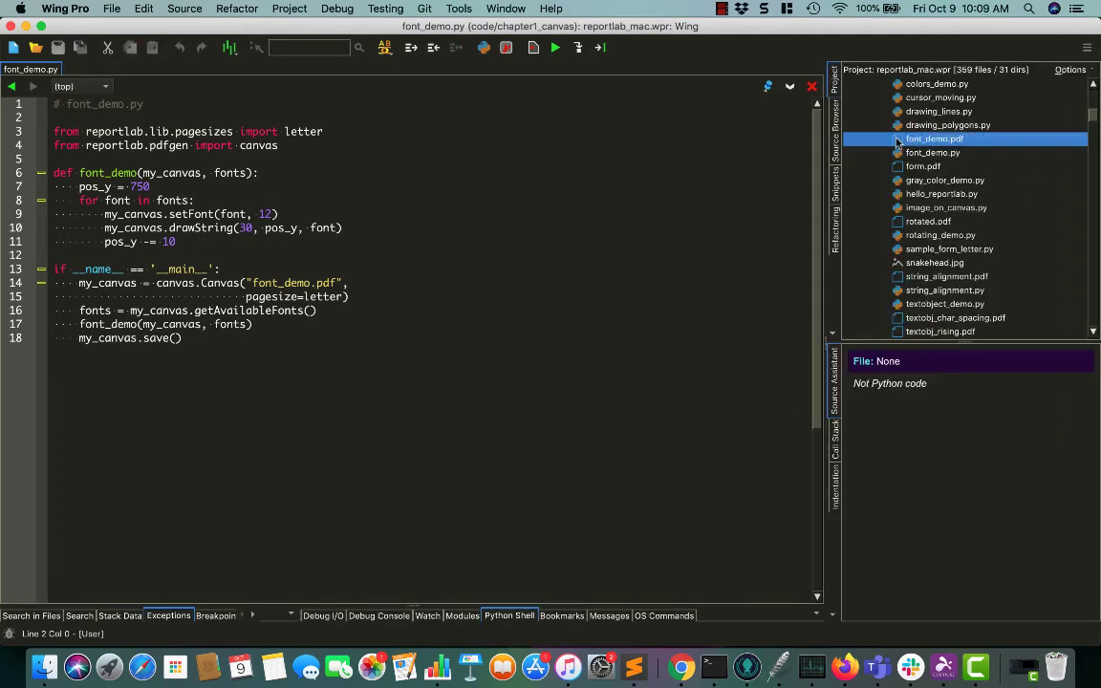
- Reveal font_demo.pdf in Finder and open it in Acrobat Reader
{"action": "right_click", "coordinate": [932, 138]}
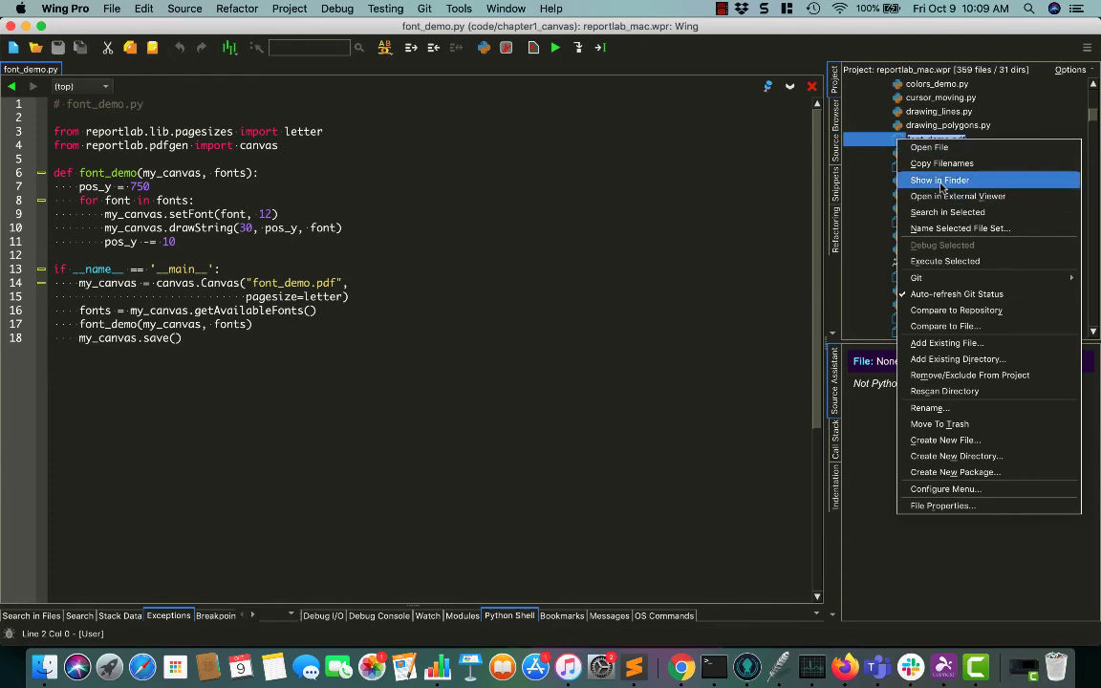
{"action": "left_click", "coordinate": [936, 180]}
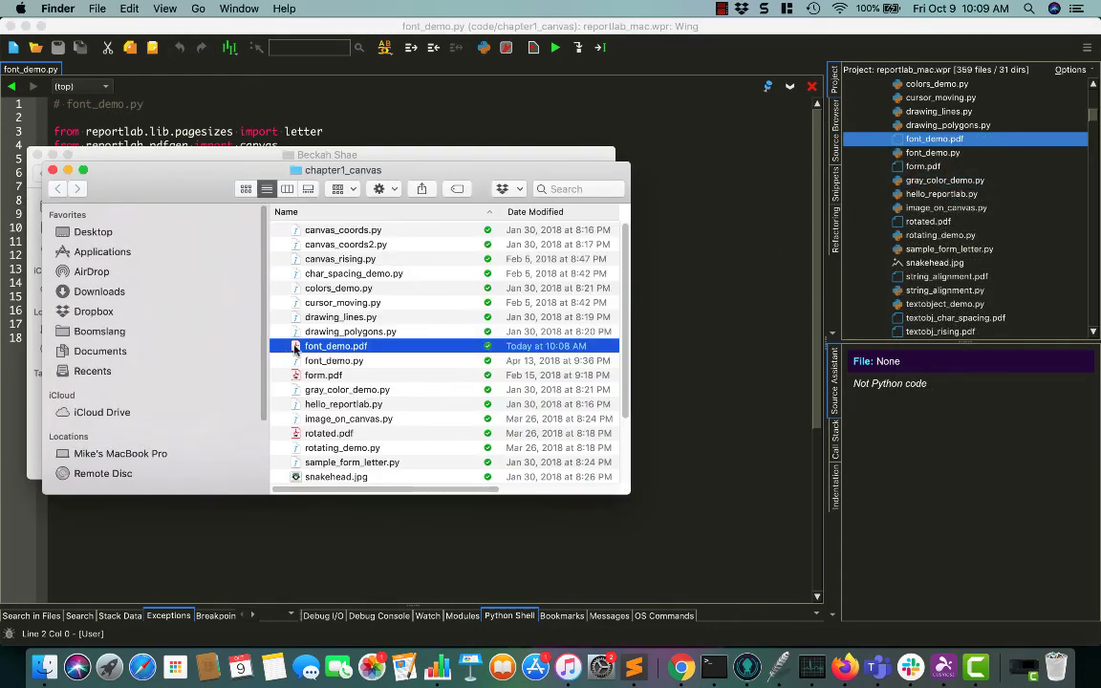
{"action": "double_click", "coordinate": [336, 344]}
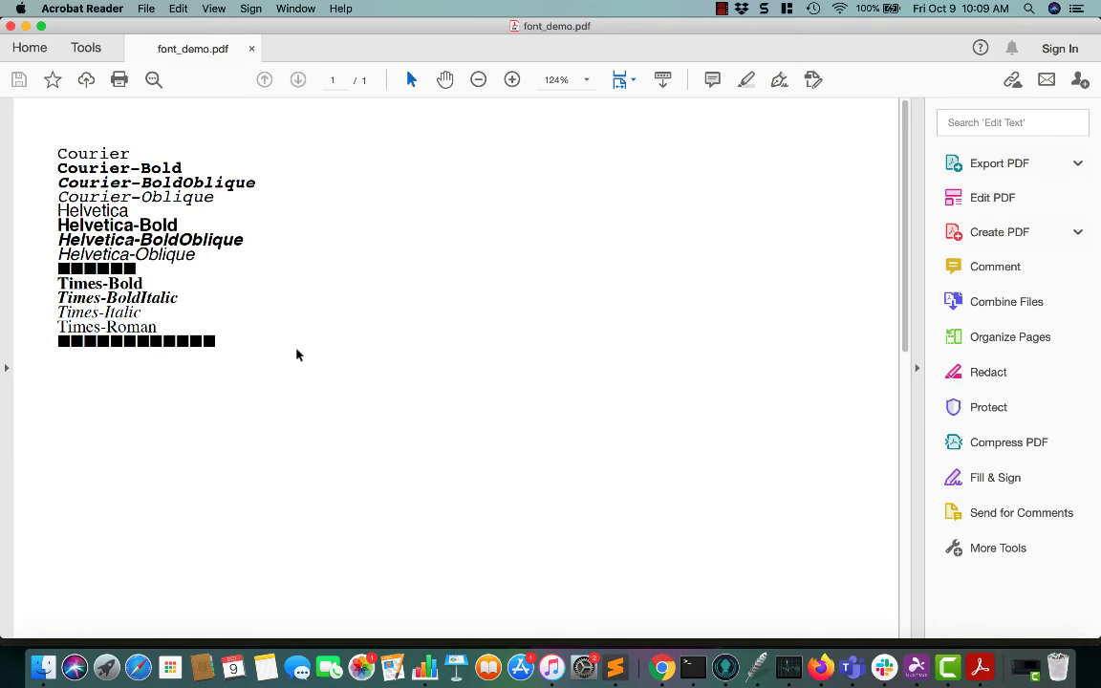